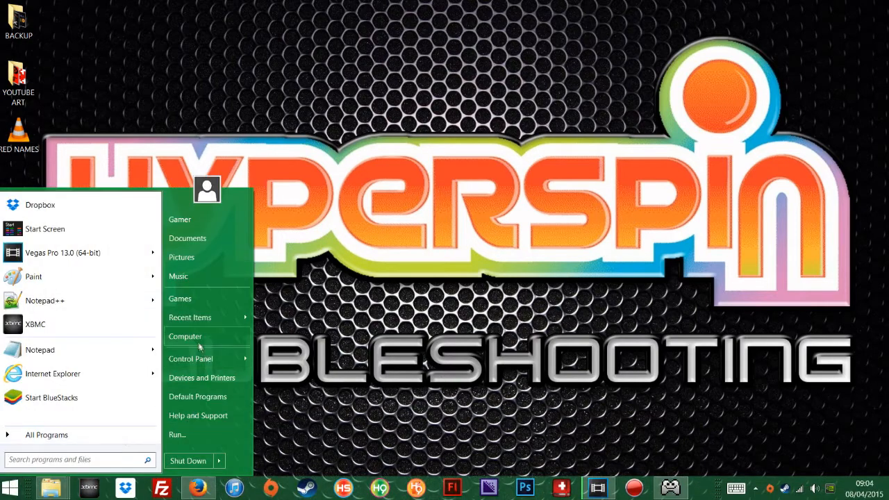
Step: Open the MEDIA (D:) drive from the Computer drives overview
left_click(185, 336)
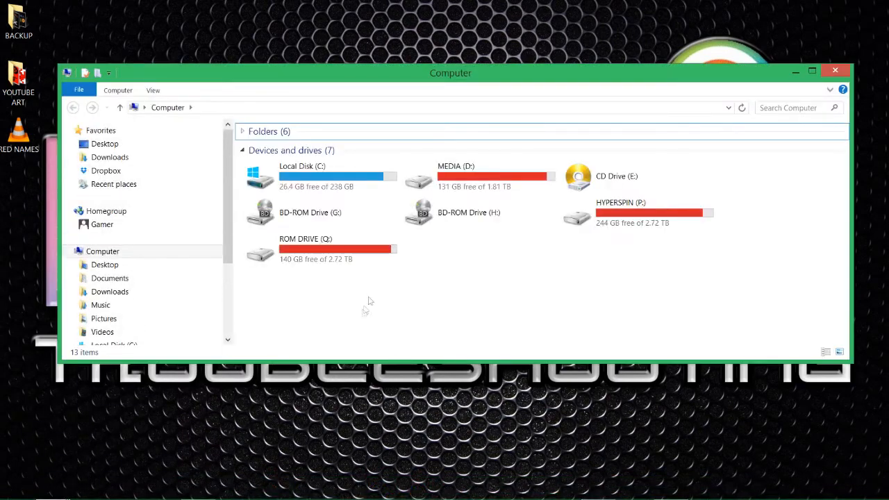
left_click(479, 175)
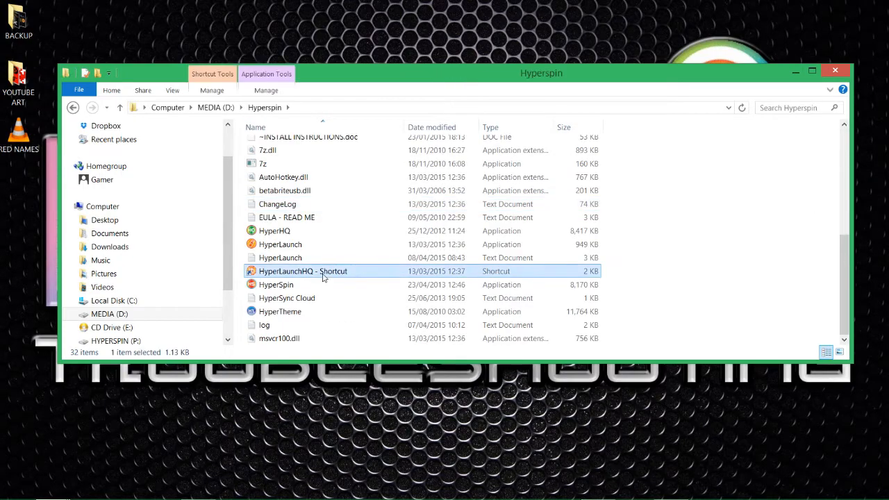
mouse_move(493, 297)
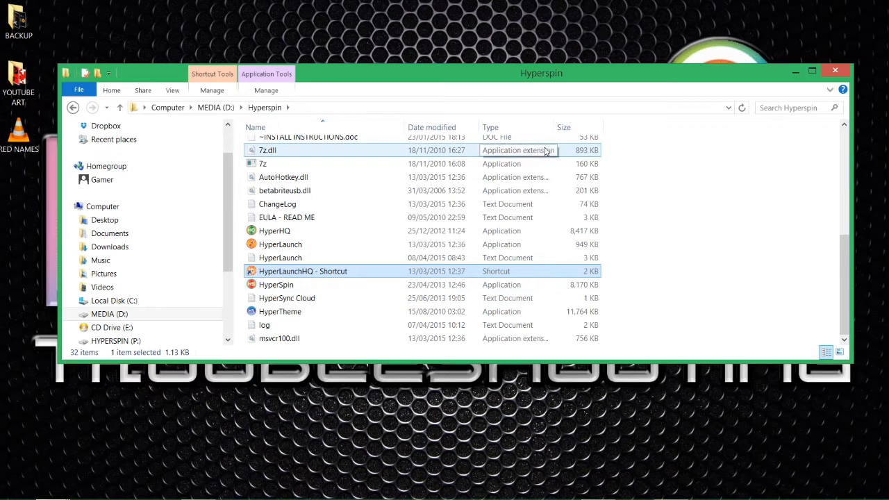
Step: Launch HyperLaunch HQ, select Sega 32X, check its emulator, and audit its games
double_click(303, 271)
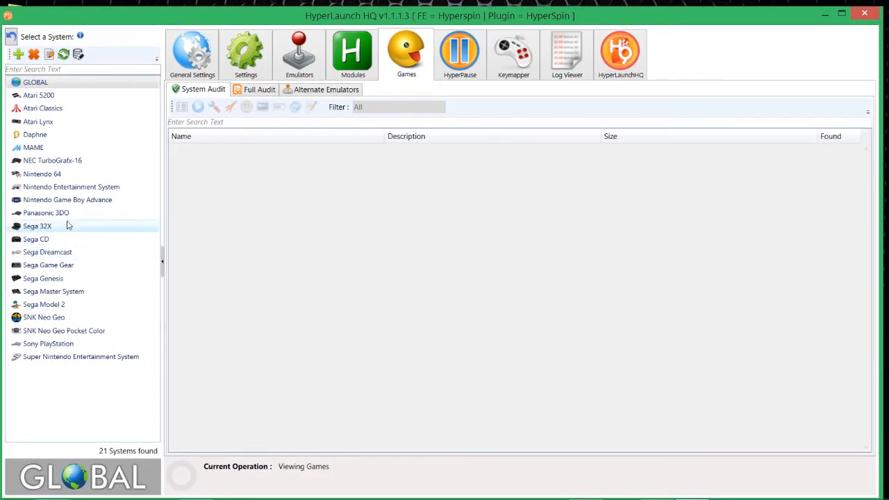
mouse_move(65, 233)
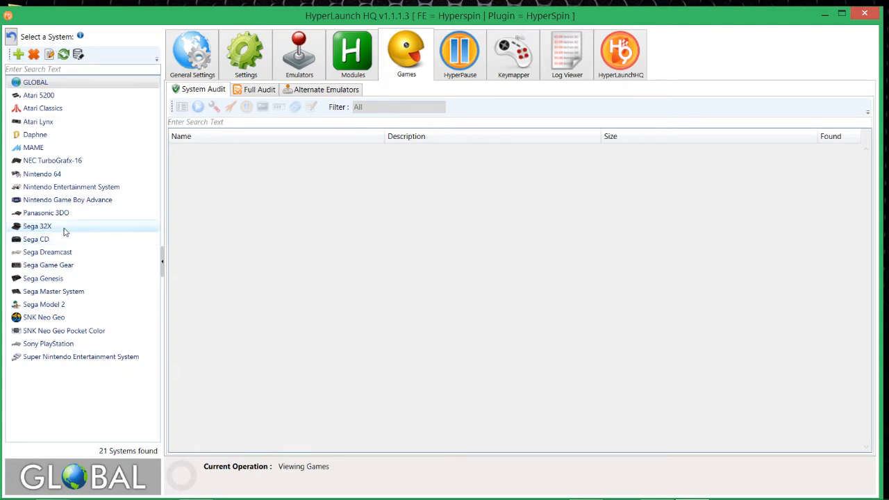
left_click(37, 226)
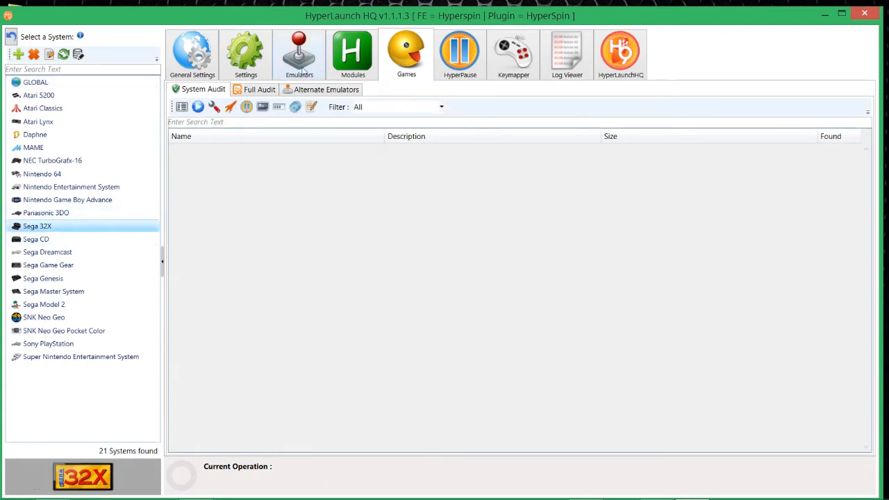
left_click(299, 54)
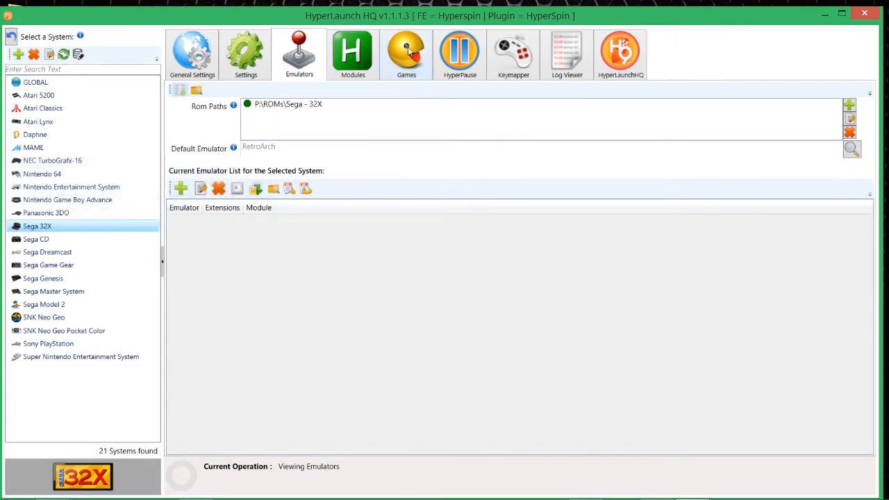
left_click(406, 53)
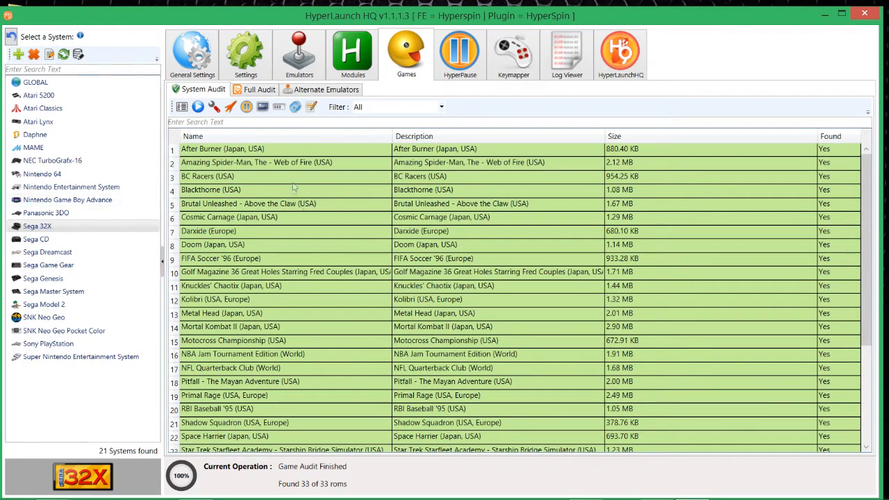
mouse_move(428, 200)
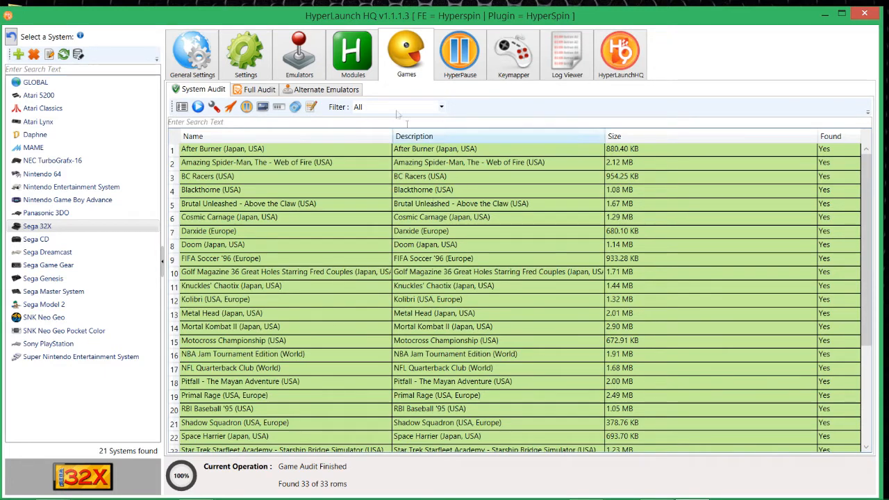
left_click(299, 53)
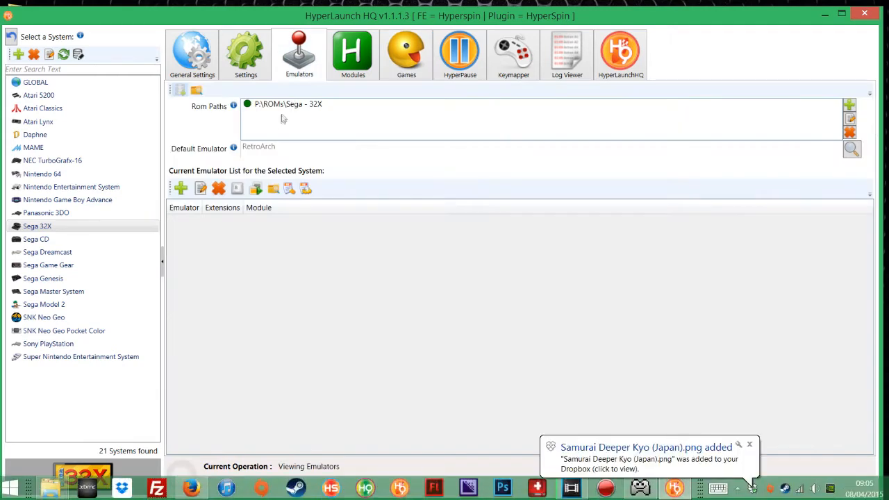
mouse_move(207, 159)
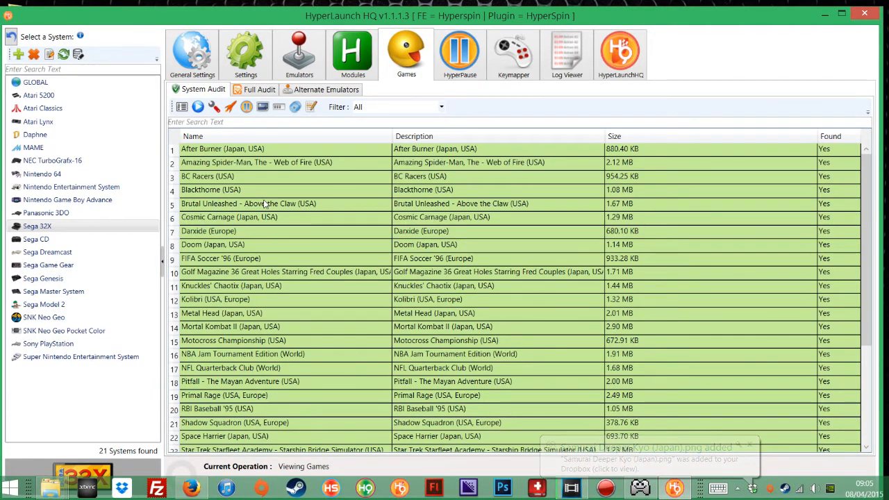
mouse_move(230, 106)
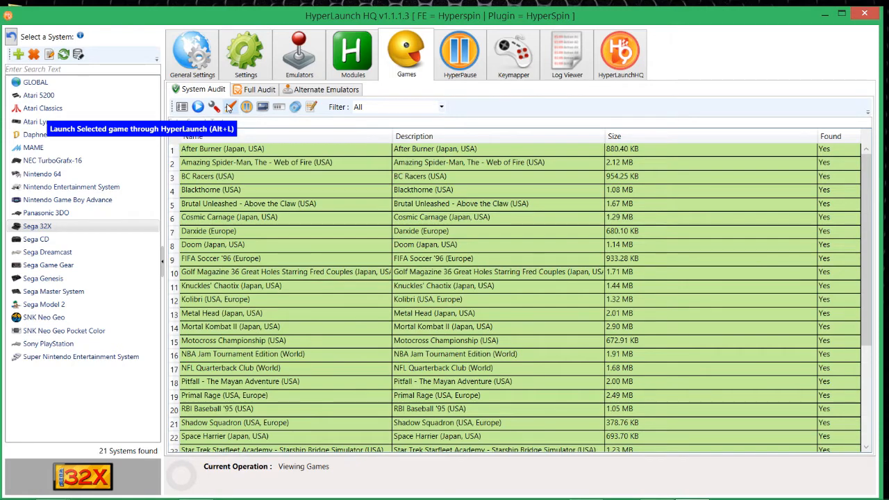
mouse_move(216, 16)
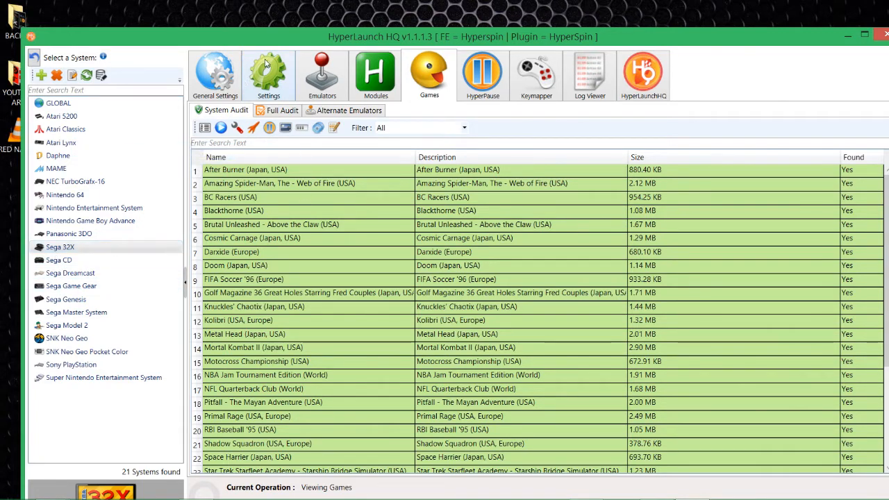
left_click(268, 75)
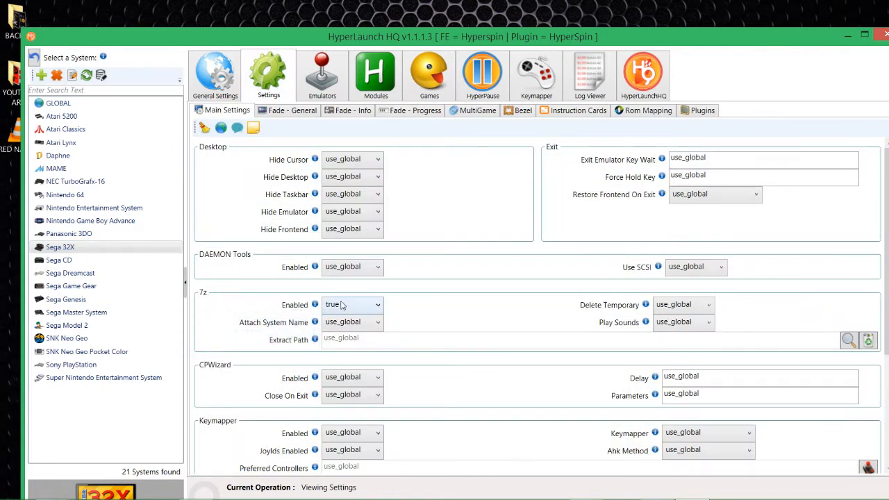
left_click(352, 304)
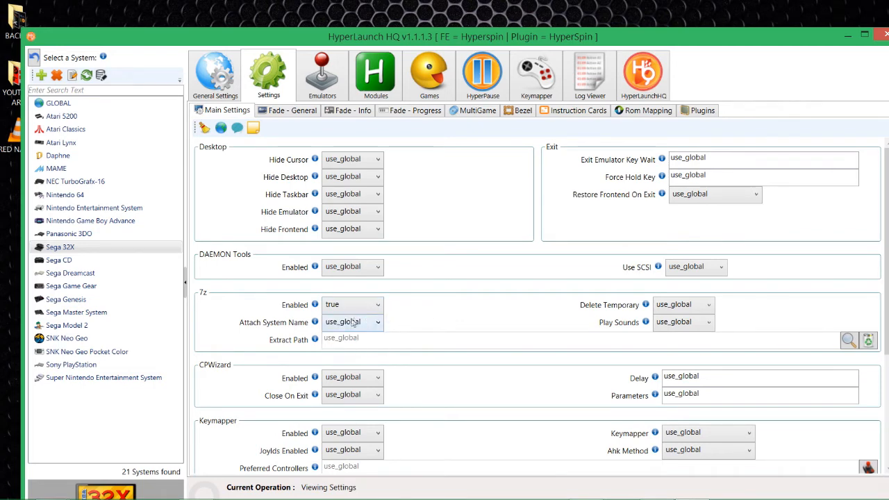
left_click(428, 74)
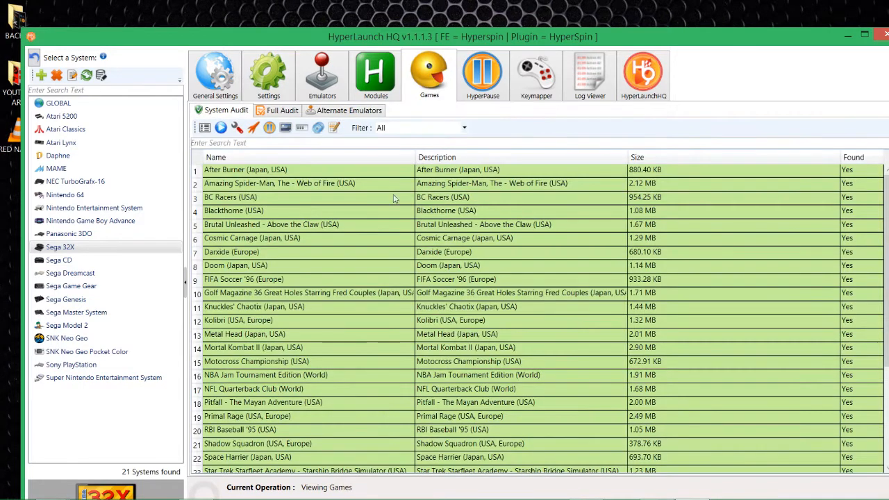
mouse_move(253, 127)
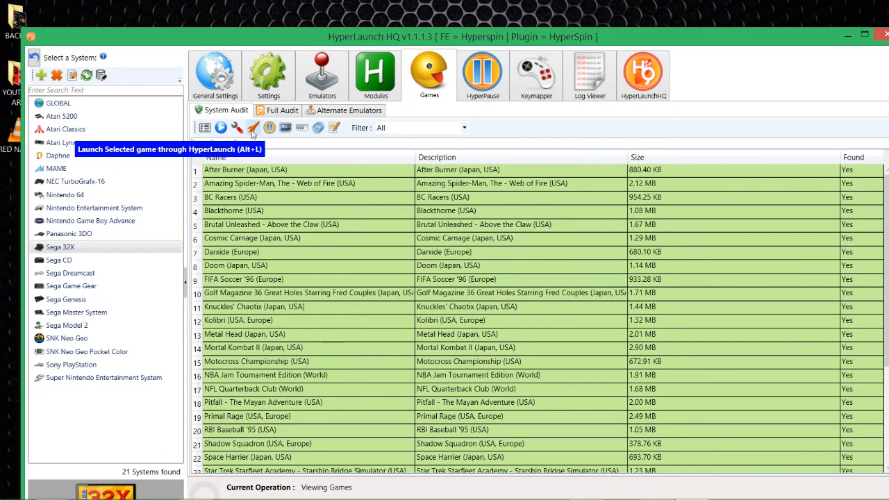
mouse_move(312, 321)
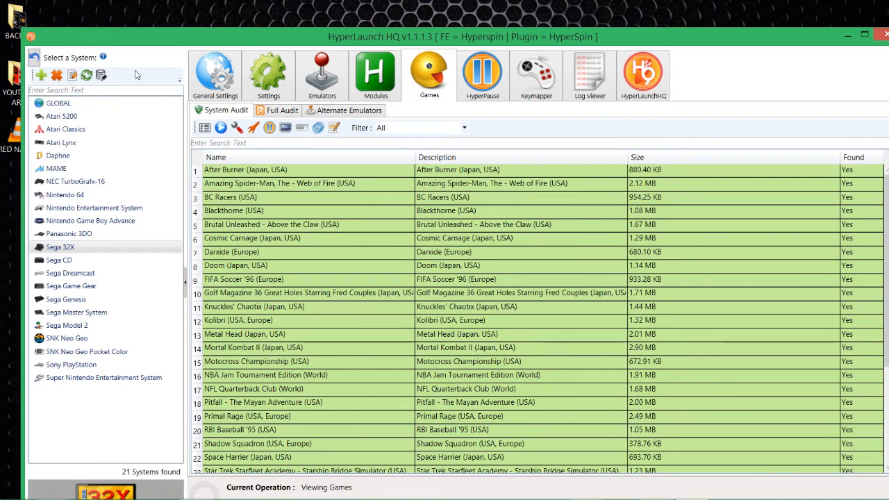
mouse_move(141, 74)
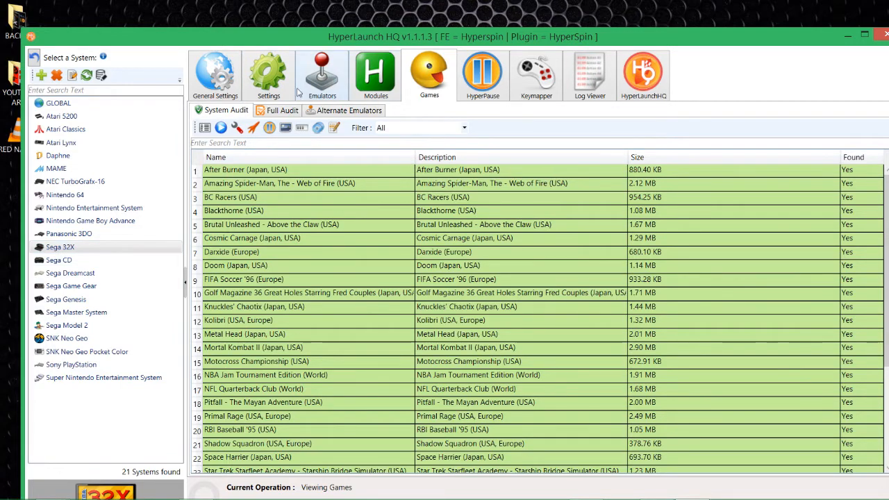
Step: Show the Sega 32X Main Settings page with 7z extraction enabled
left_click(268, 75)
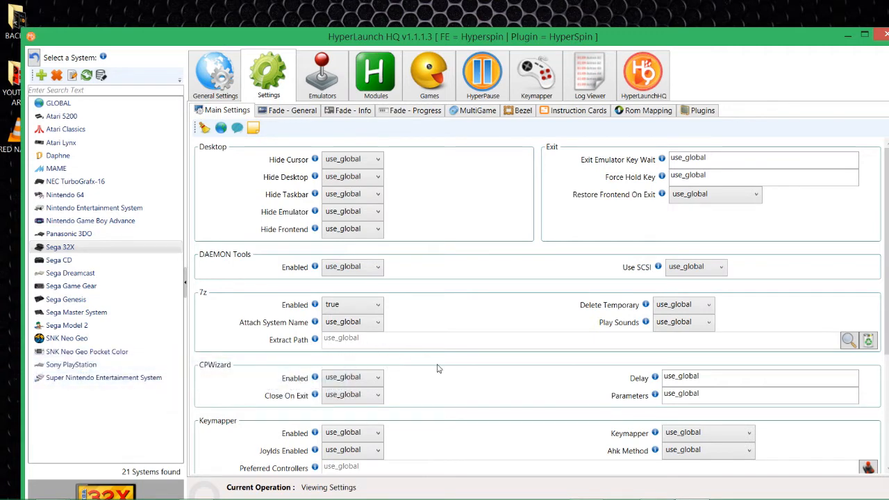
mouse_move(347, 345)
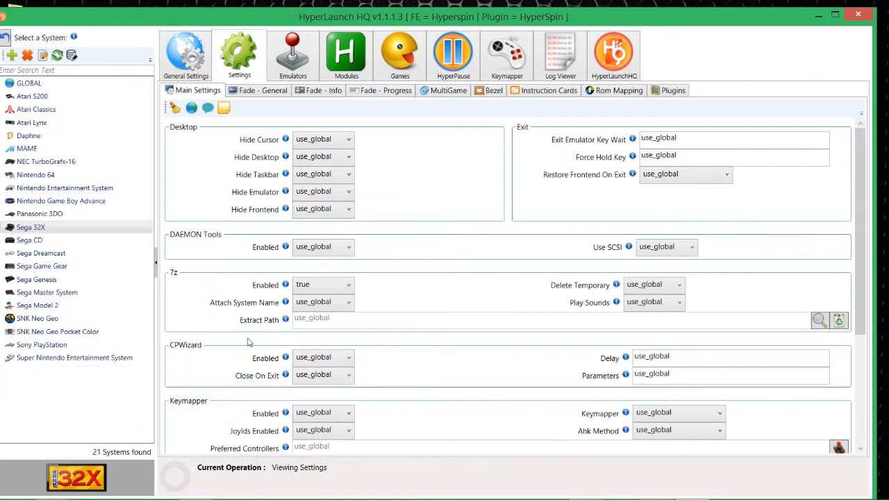
mouse_move(168, 273)
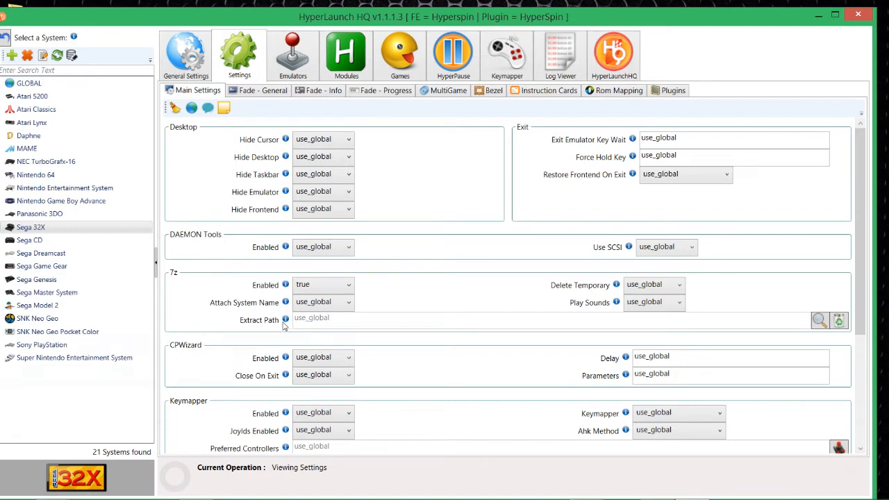
mouse_move(341, 328)
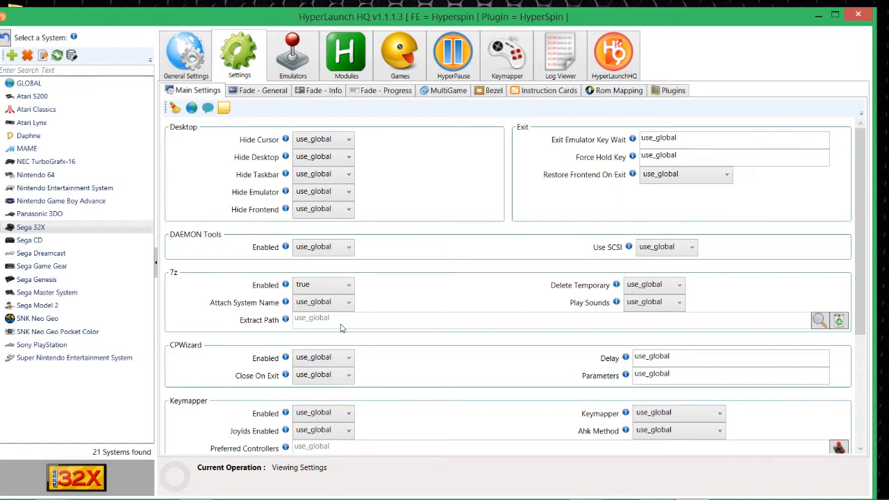
mouse_move(199, 286)
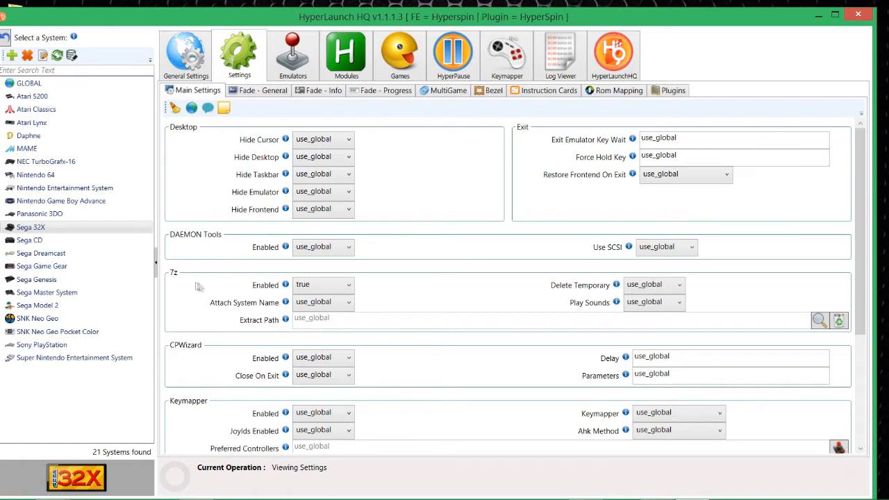
mouse_move(311, 328)
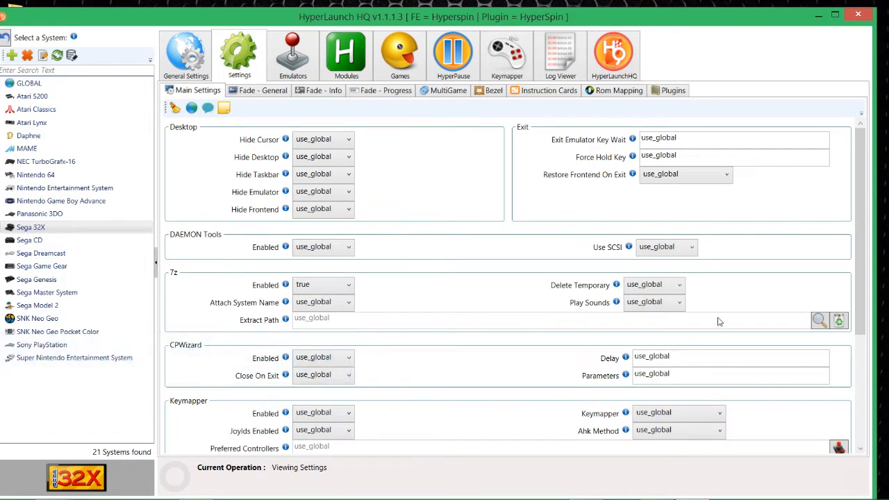
mouse_move(700, 320)
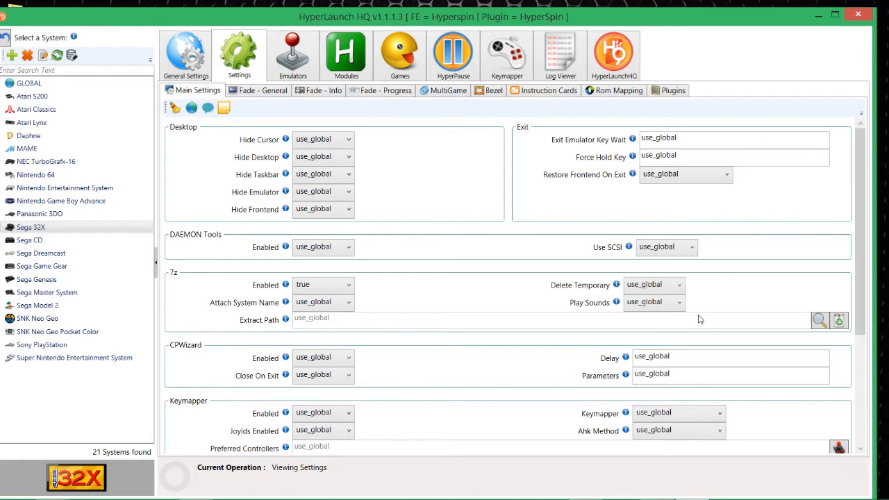
mouse_move(96, 101)
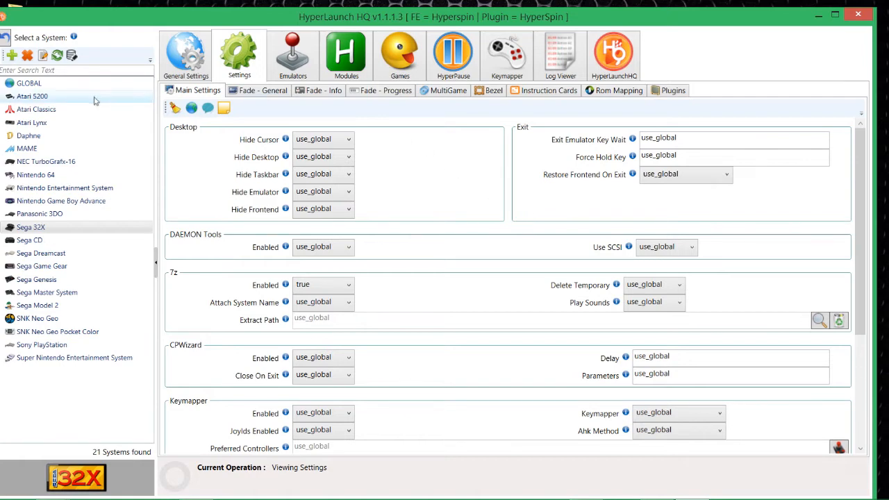
left_click(29, 83)
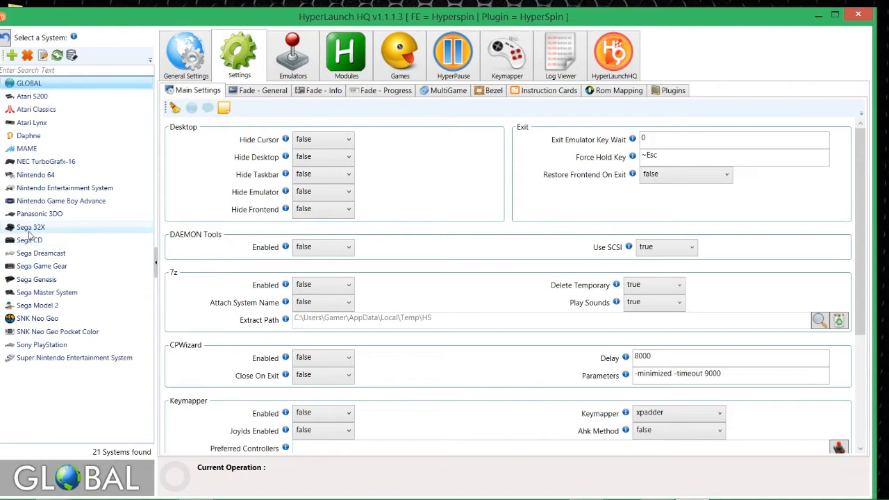
left_click(31, 228)
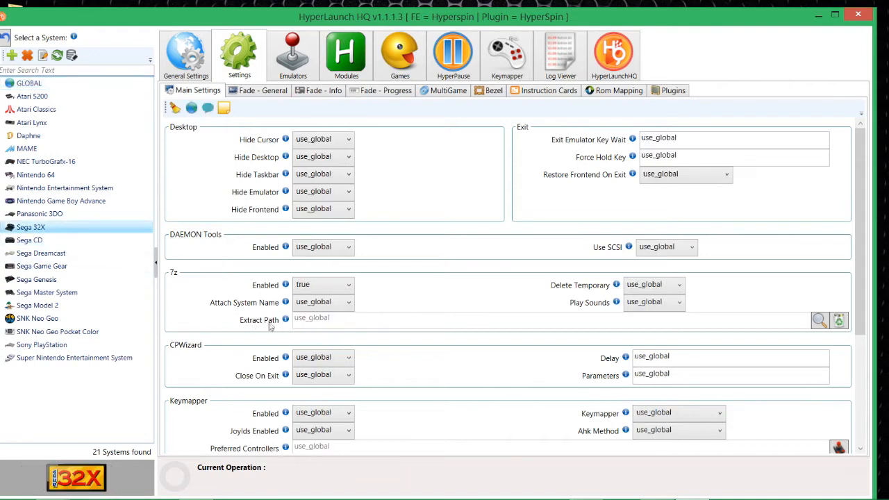
mouse_move(307, 328)
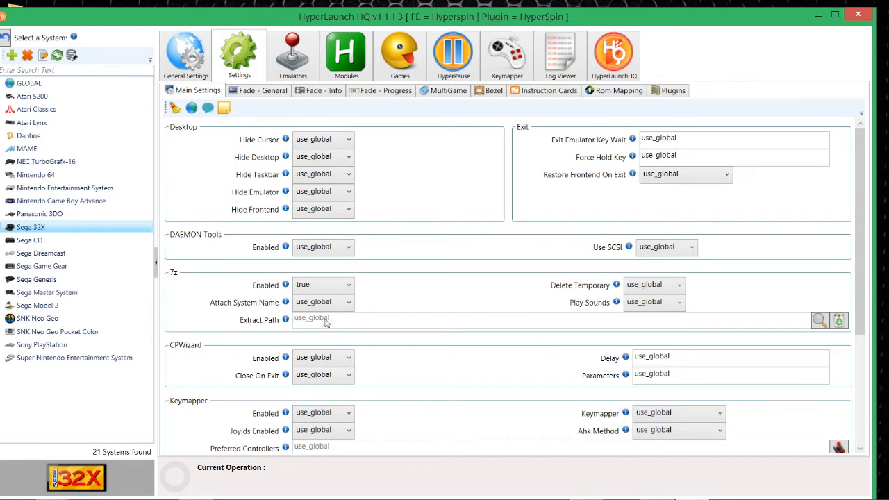
mouse_move(798, 351)
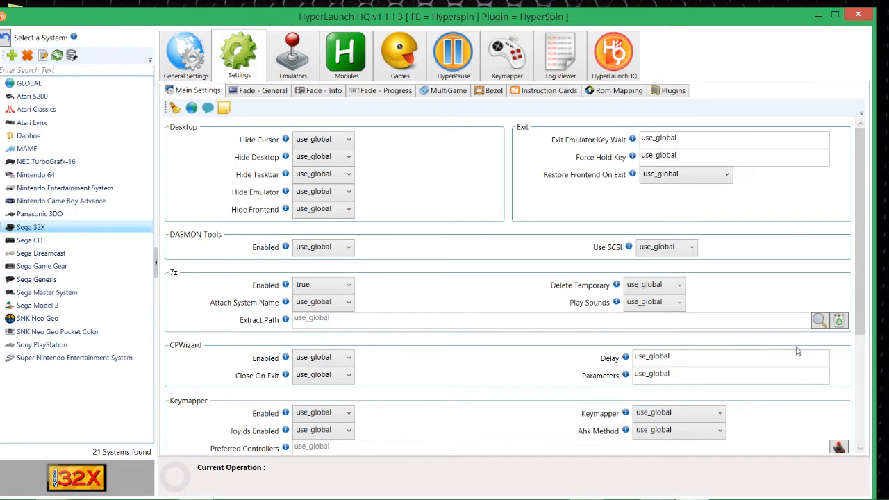
mouse_move(799, 338)
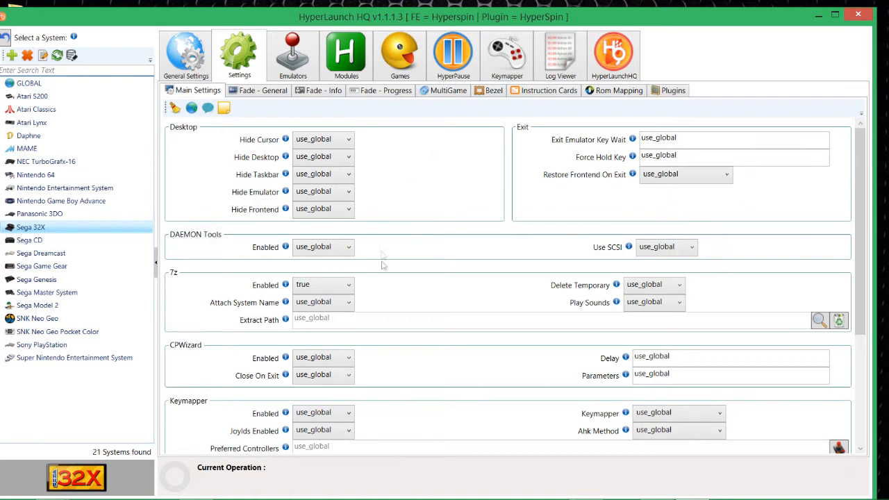
mouse_move(370, 333)
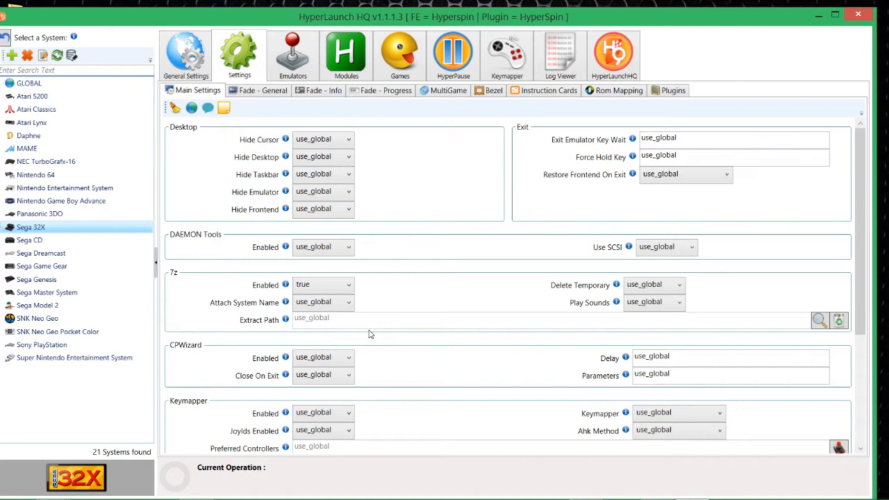
mouse_move(35, 80)
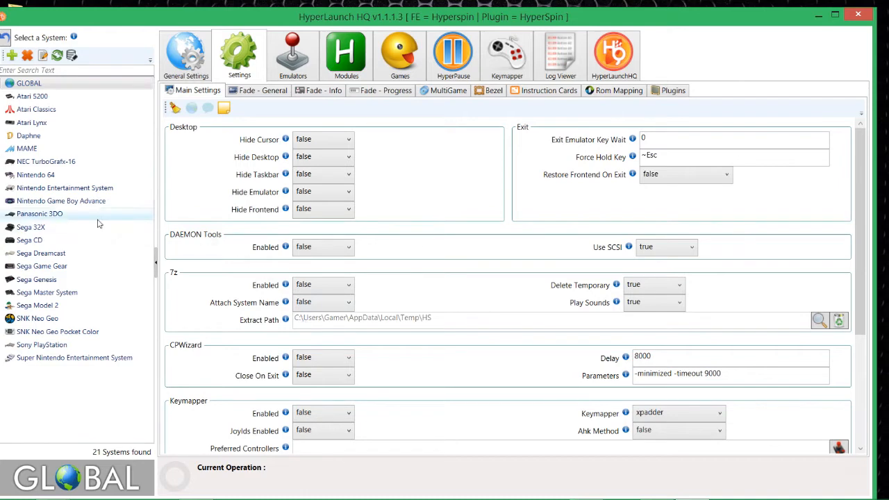
mouse_move(69, 266)
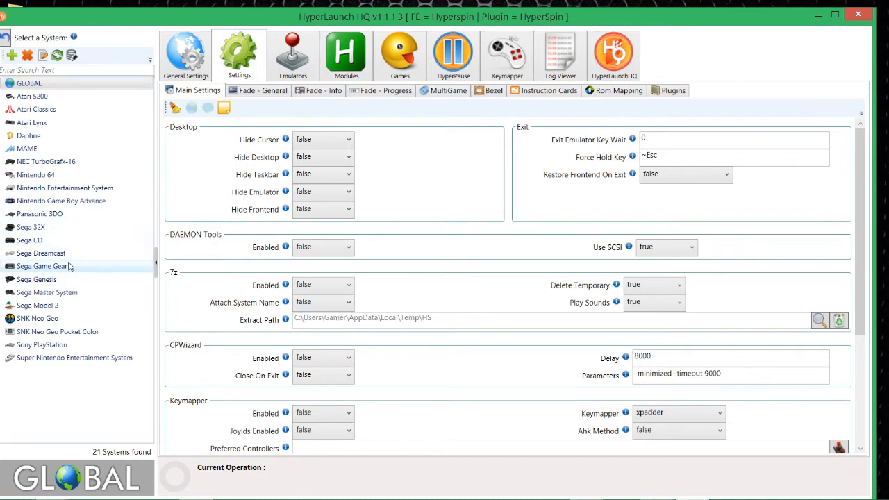
mouse_move(308, 341)
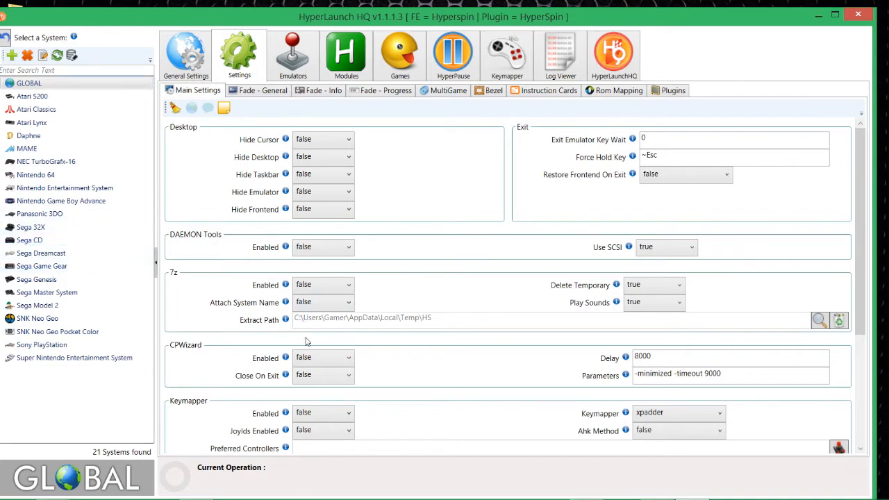
mouse_move(318, 330)
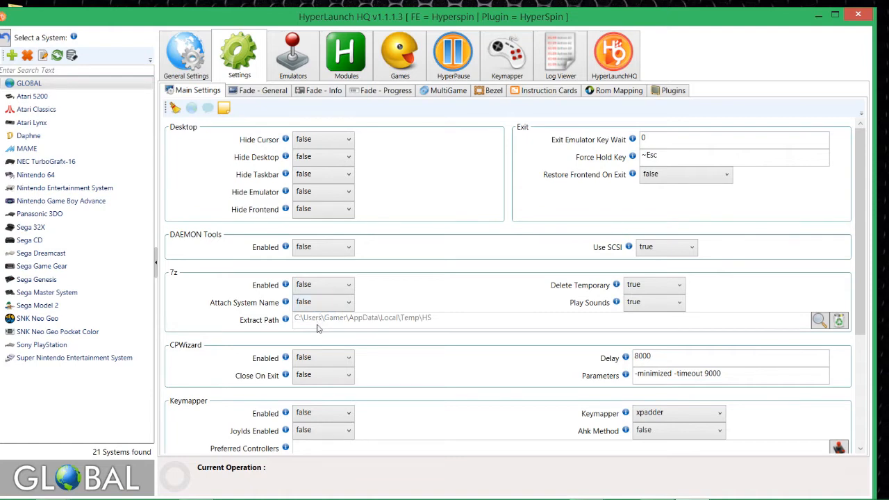
mouse_move(434, 326)
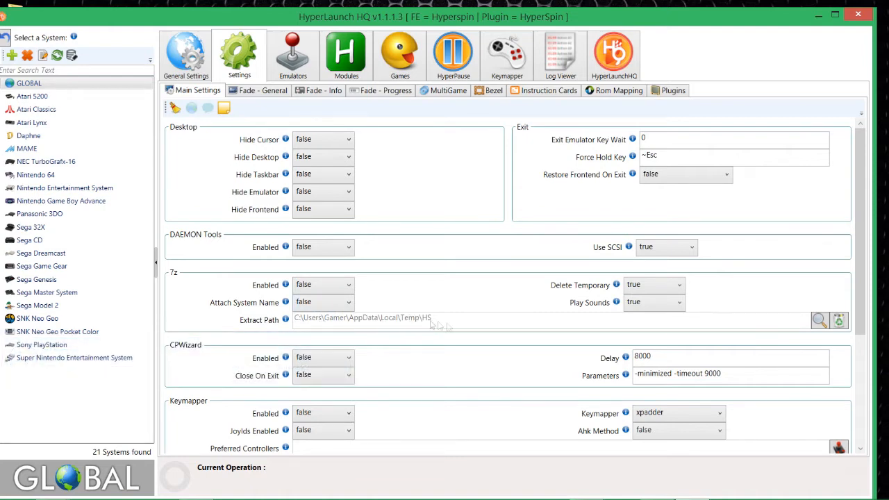
mouse_move(659, 344)
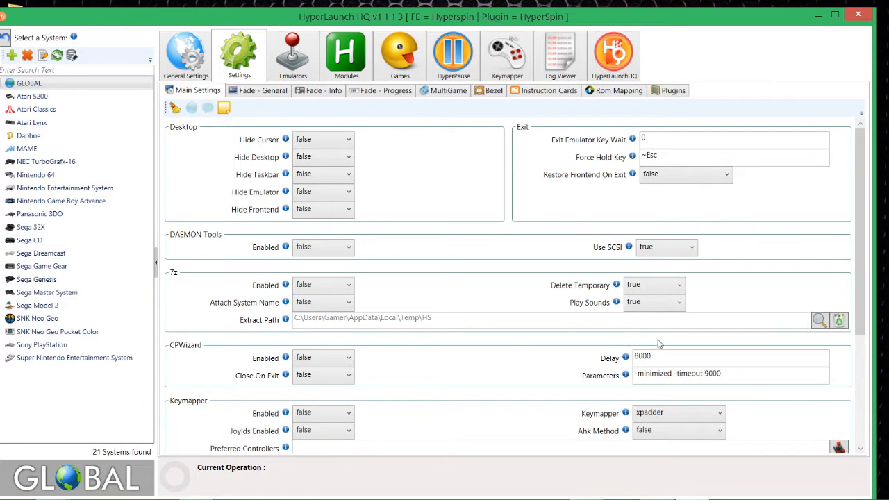
mouse_move(394, 291)
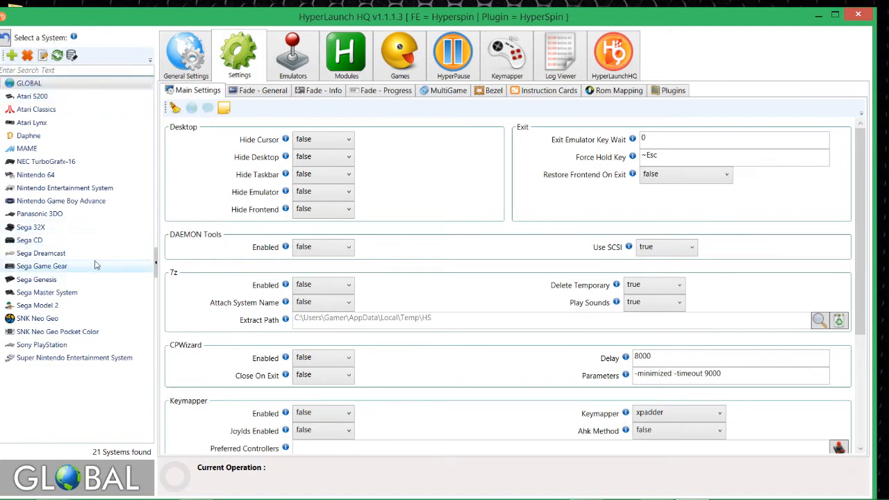
mouse_move(94, 305)
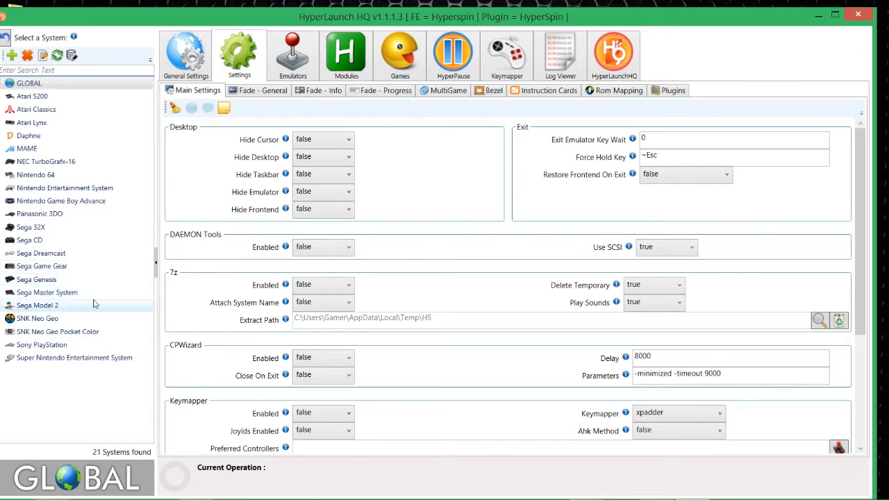
mouse_move(95, 292)
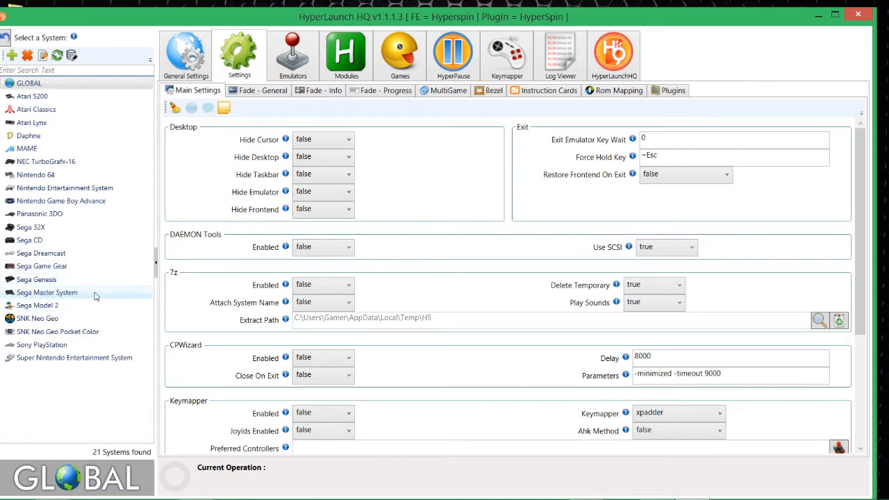
mouse_move(83, 227)
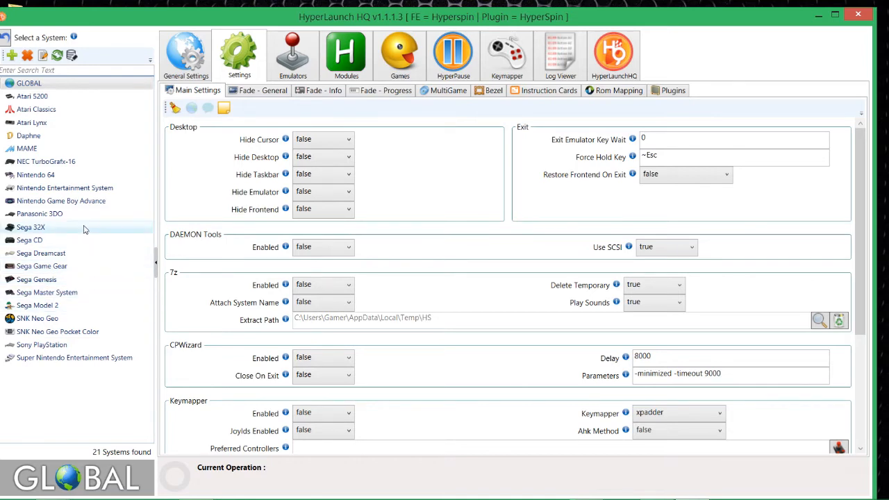
Step: Select Sega 32X, then Nintendo 64, to show Nintendo 64's Main Settings
left_click(31, 227)
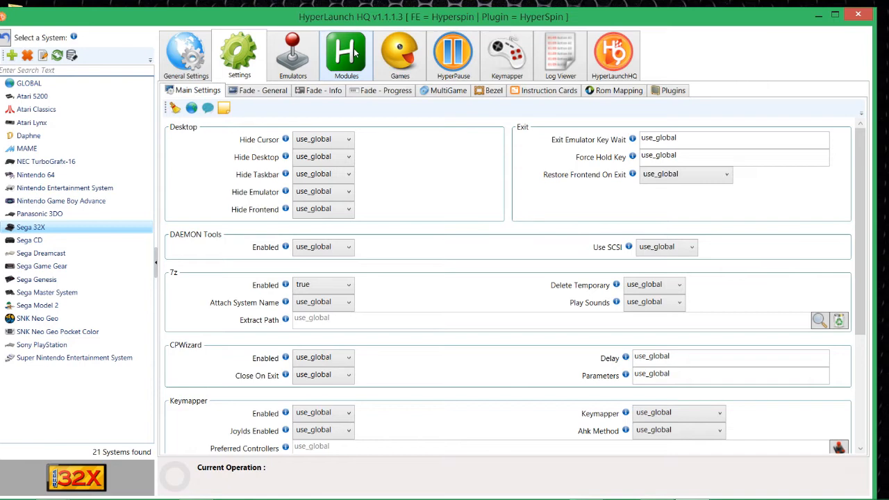
mouse_move(318, 108)
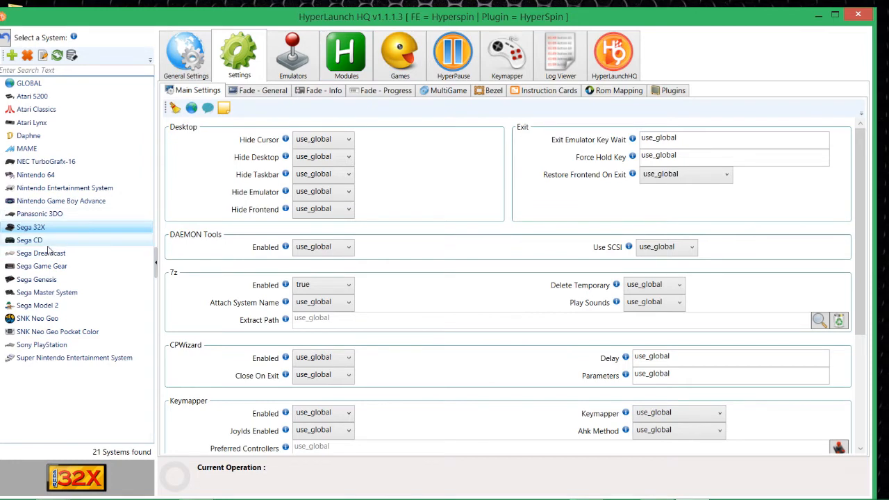
mouse_move(66, 183)
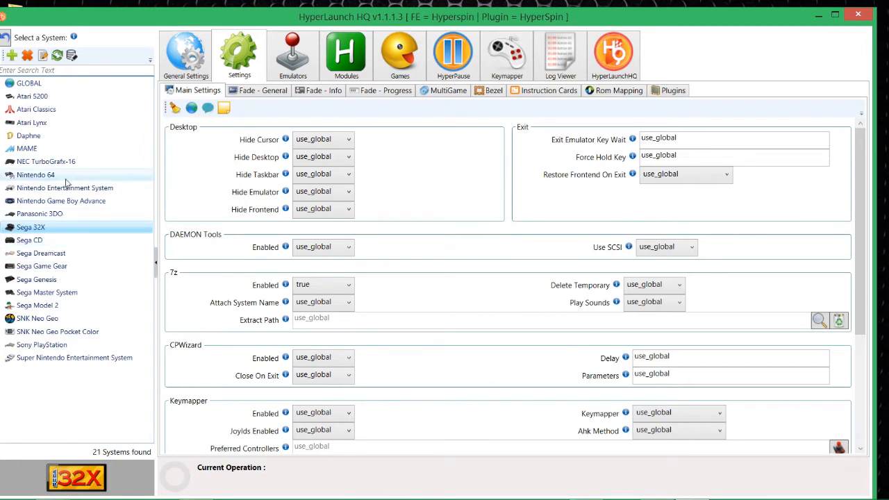
mouse_move(46, 176)
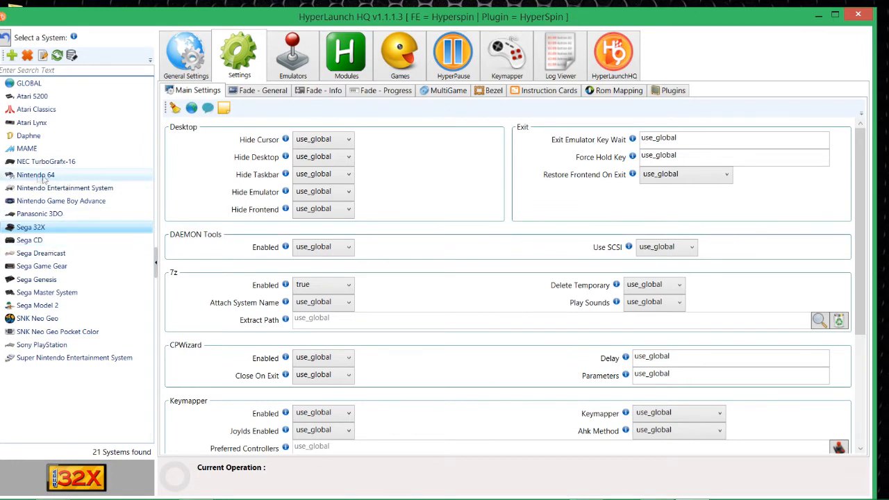
left_click(35, 175)
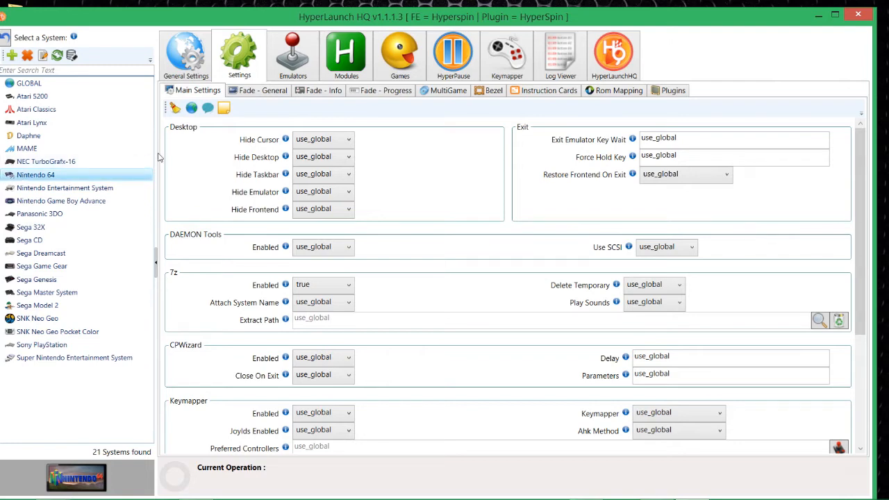
mouse_move(160, 161)
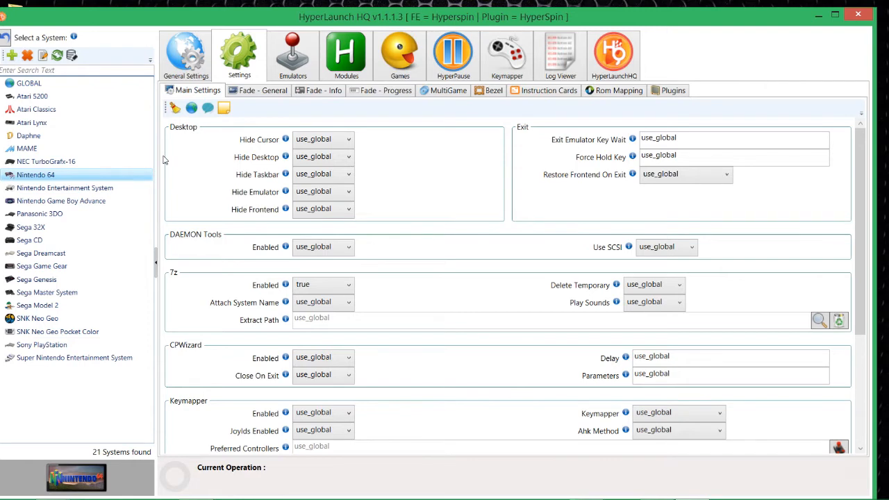
mouse_move(346, 56)
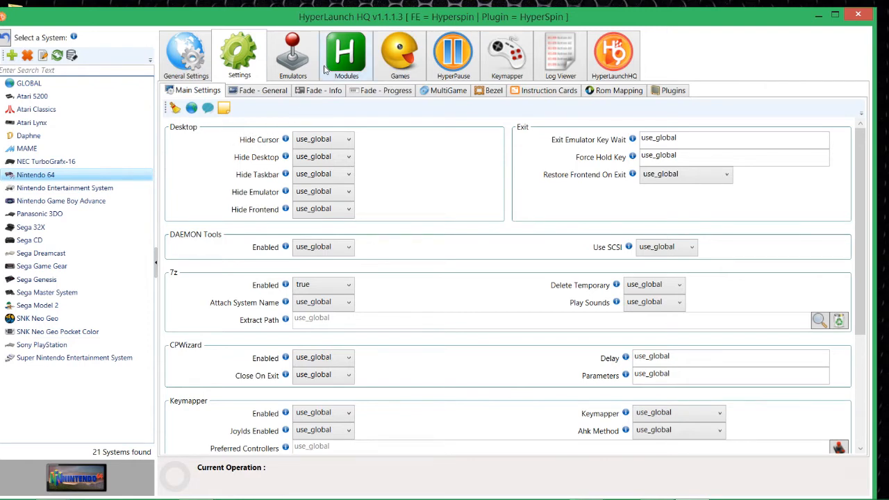
Step: Check Nintendo 64's emulator and ROM path, then select RetroArch.ahk in Installed Modules
left_click(346, 54)
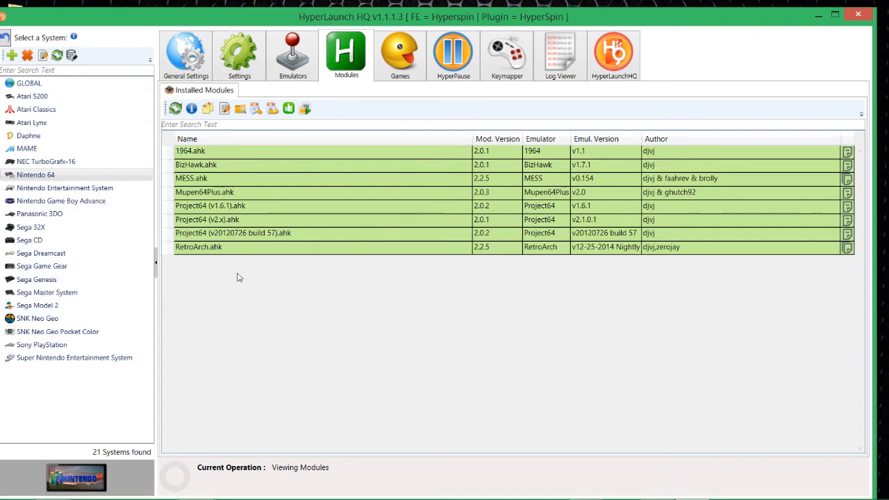
left_click(292, 54)
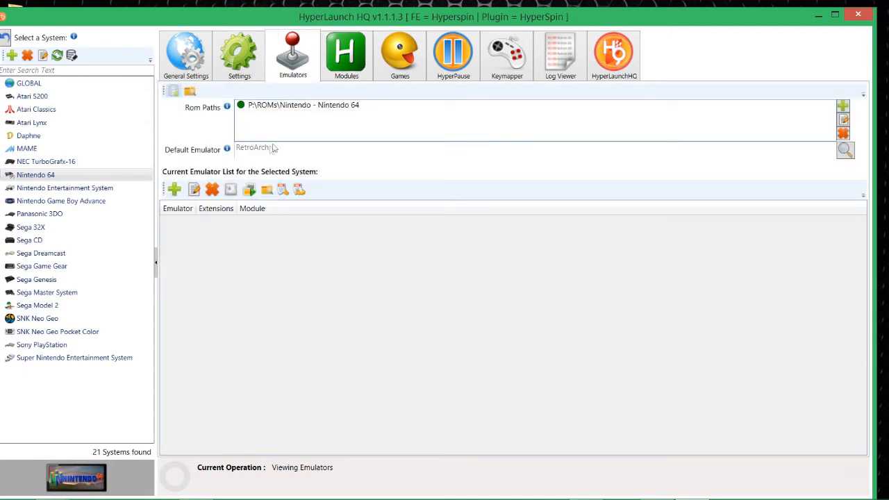
mouse_move(330, 117)
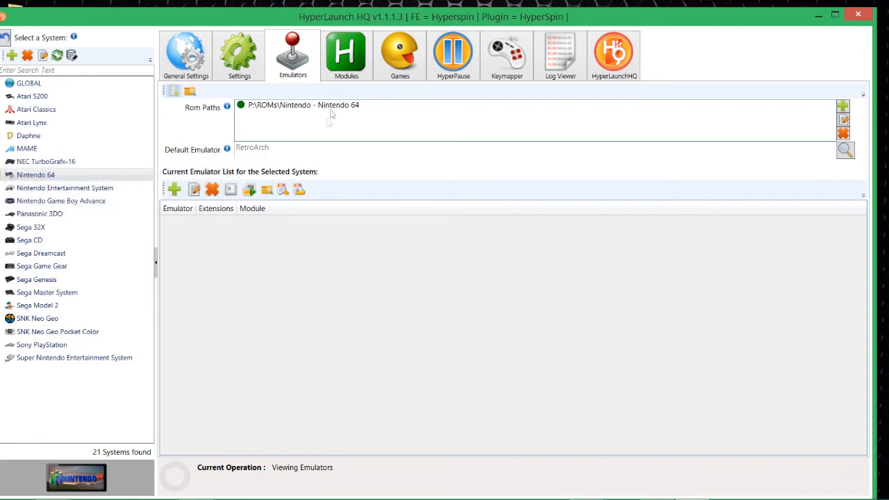
left_click(346, 54)
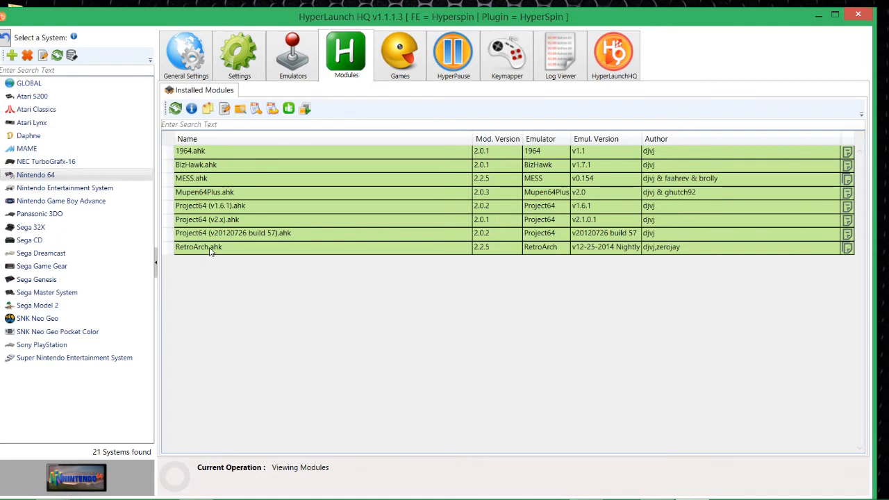
left_click(208, 247)
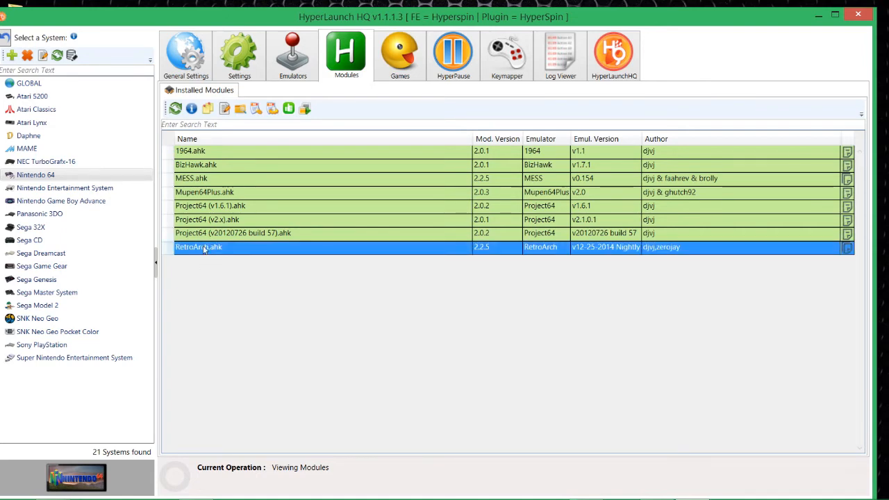
mouse_move(209, 109)
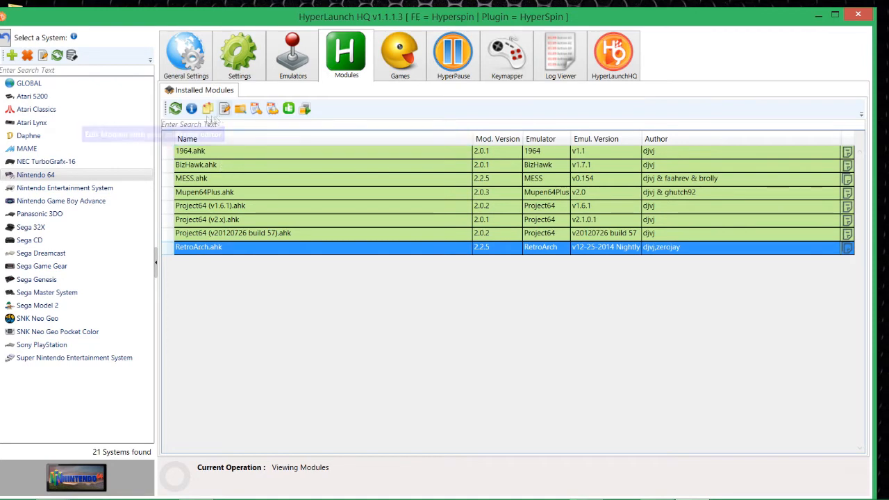
mouse_move(224, 109)
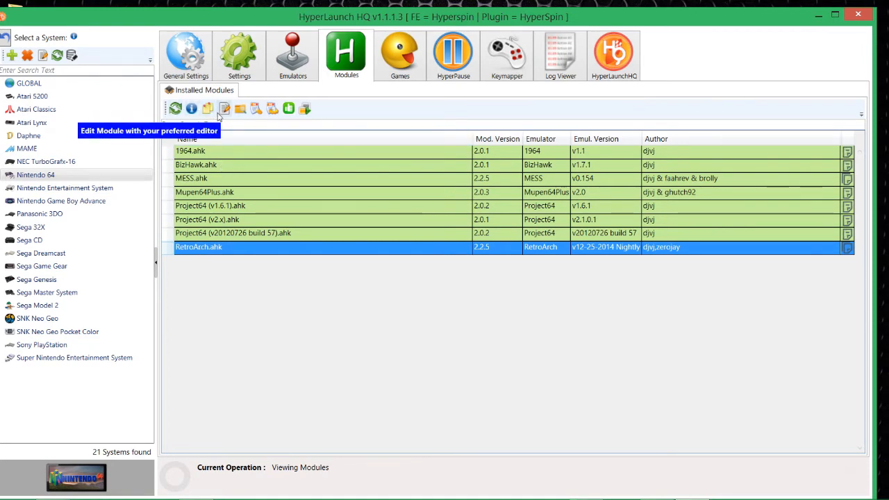
mouse_move(208, 108)
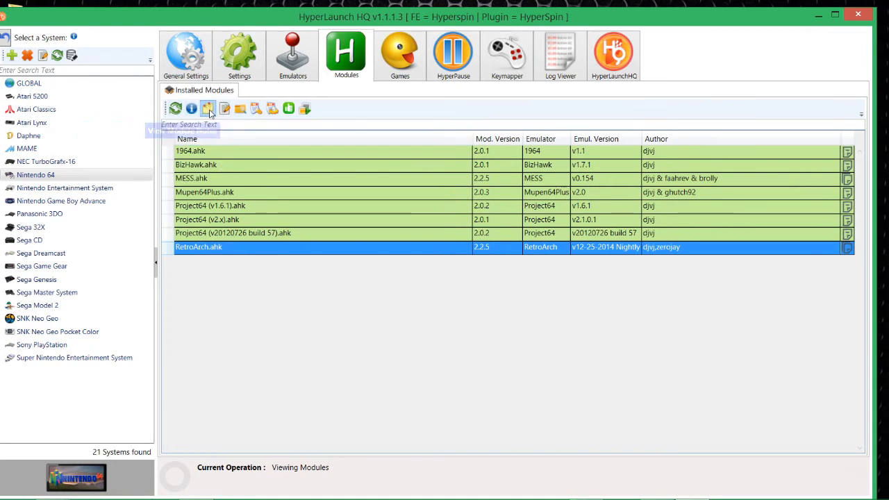
Step: Read the RetroArch.ahk module notes, scrolling down through them
left_click(208, 108)
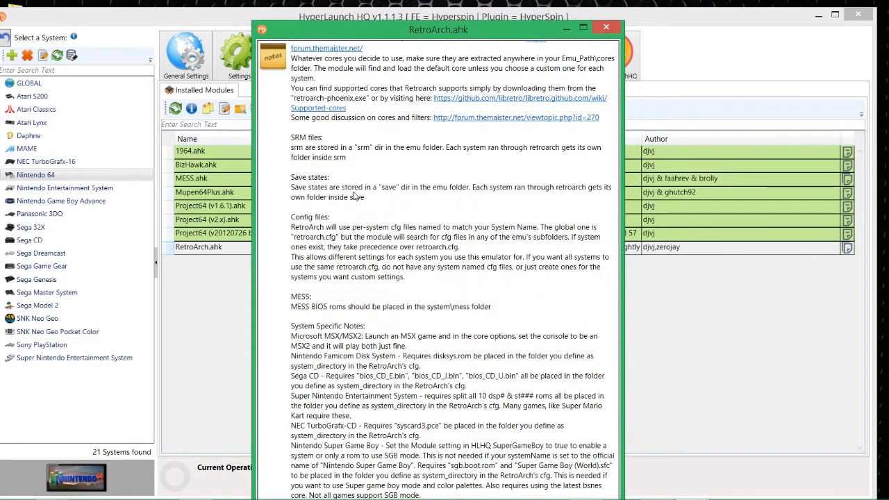
mouse_move(351, 394)
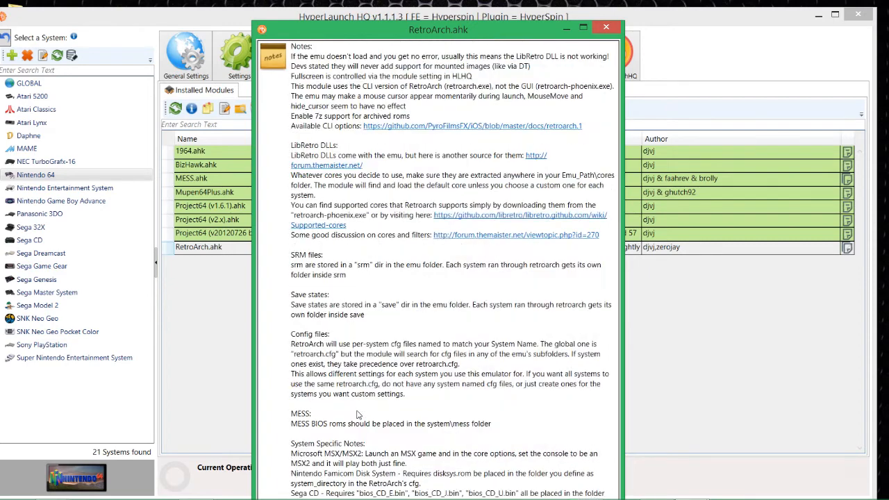
mouse_move(361, 318)
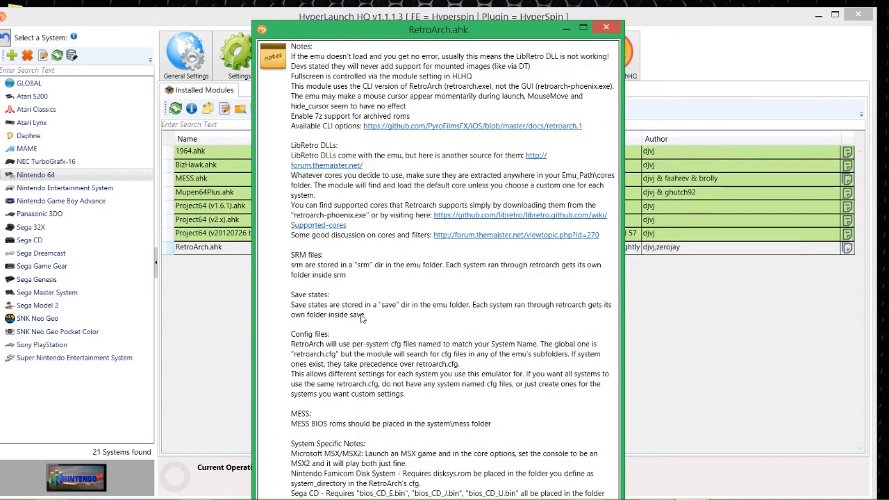
scroll("down", 3)
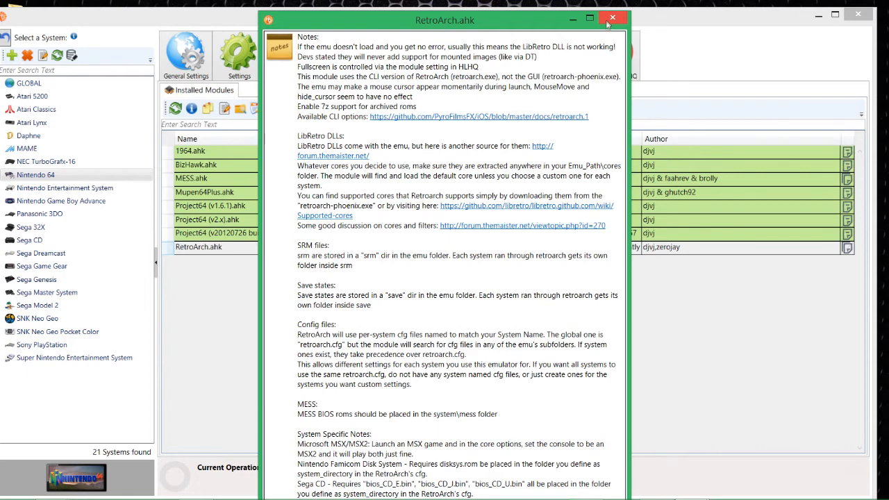
mouse_move(596, 33)
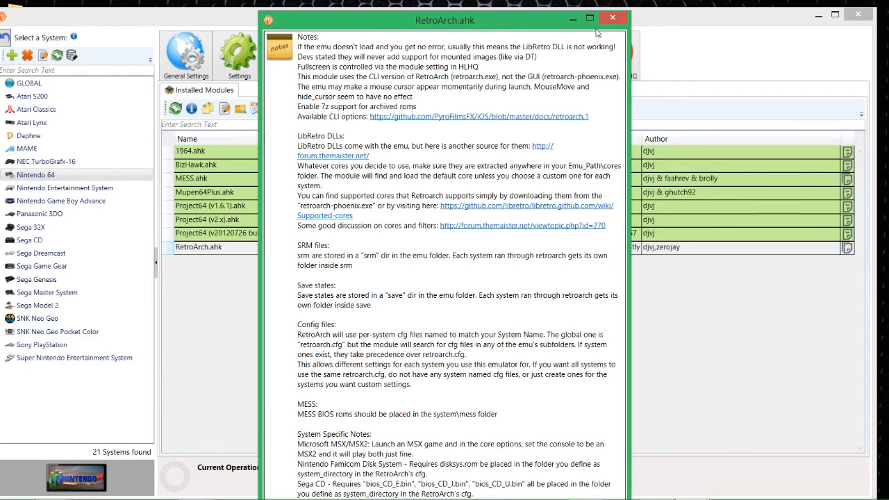
mouse_move(612, 18)
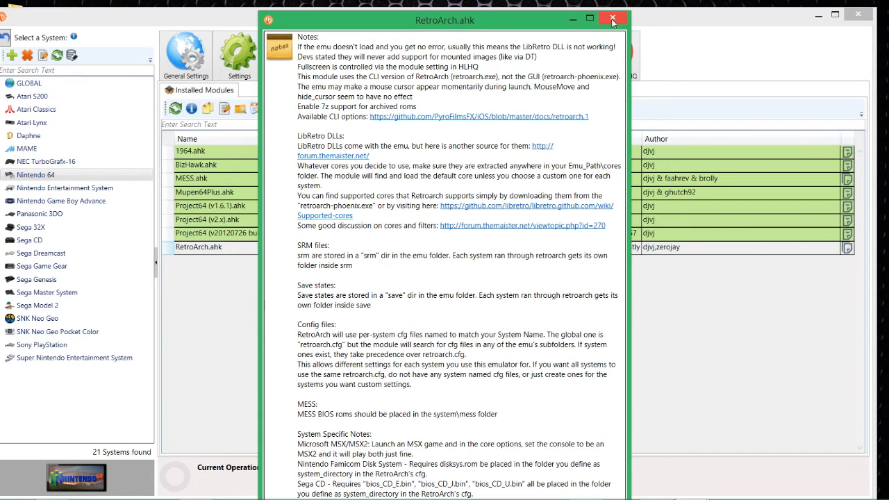
mouse_move(612, 18)
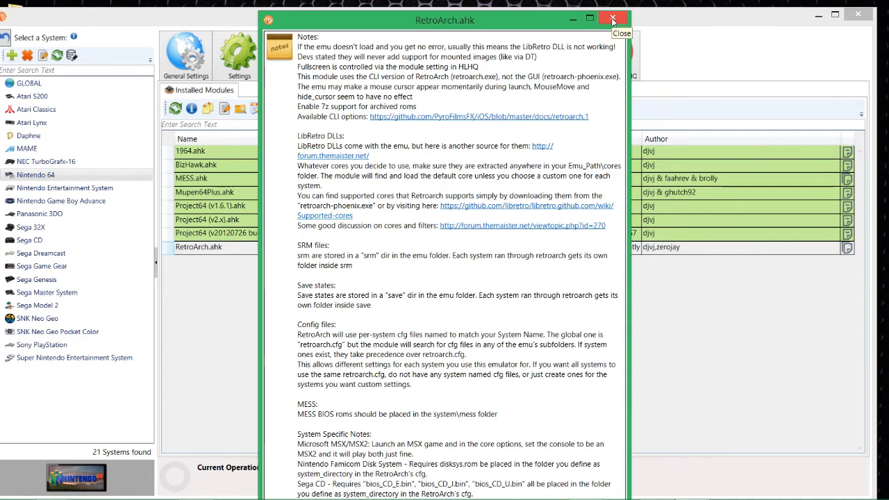
Step: Close the RetroArch.ahk notes window
left_click(613, 18)
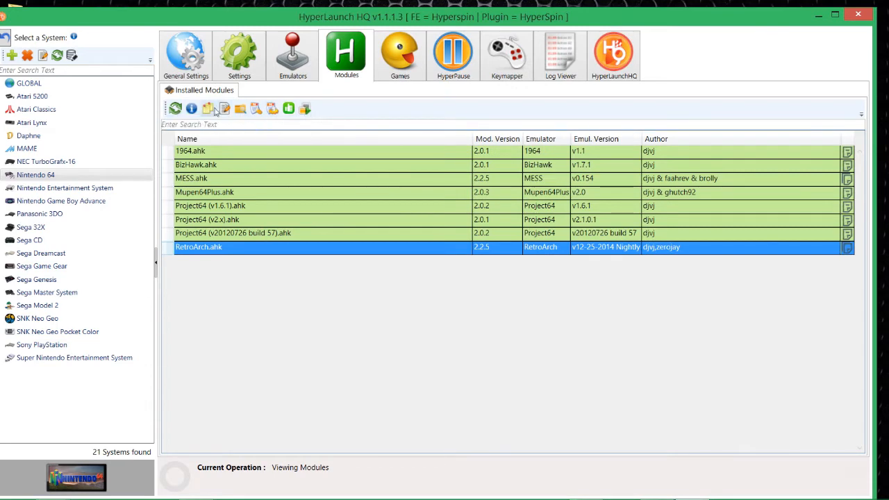
mouse_move(225, 108)
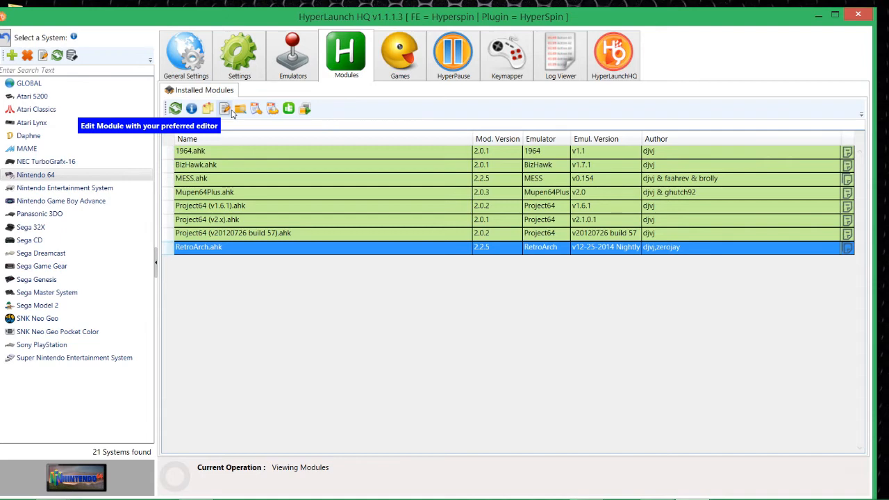
mouse_move(239, 108)
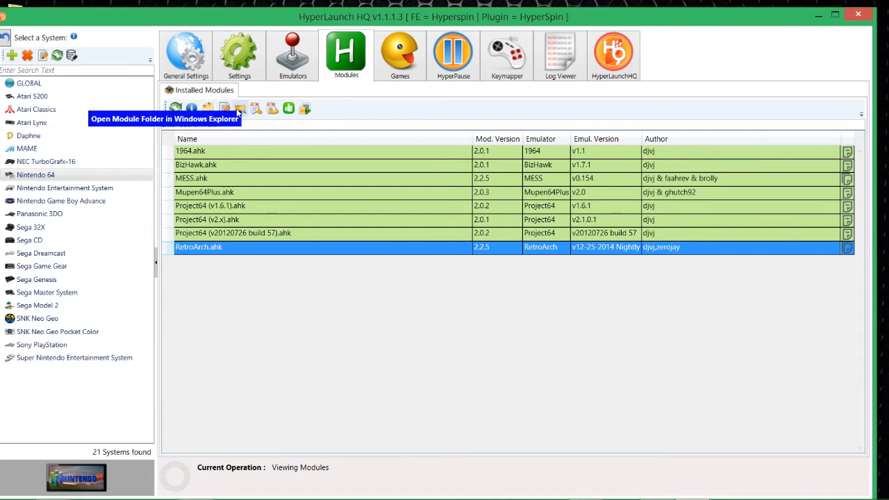
mouse_move(245, 113)
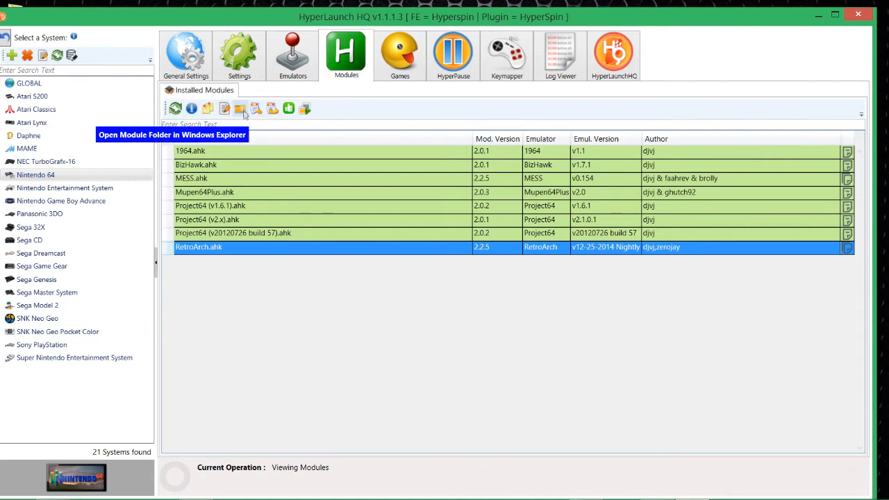
mouse_move(224, 109)
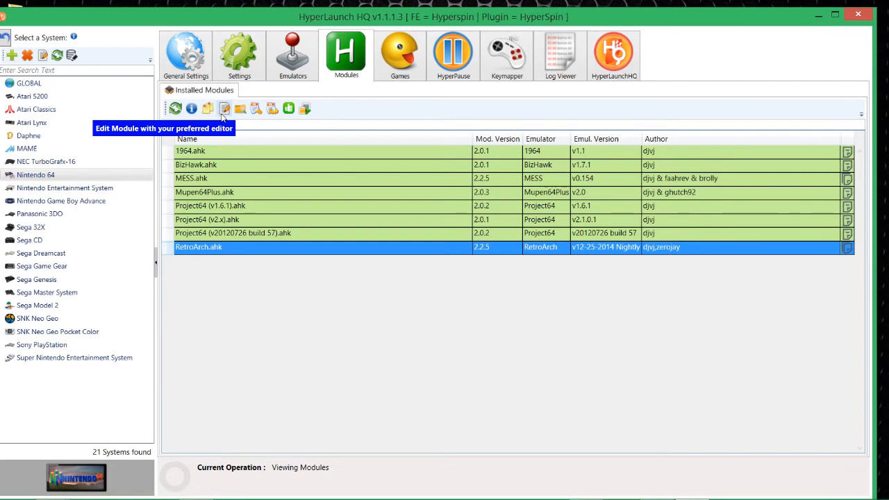
mouse_move(240, 109)
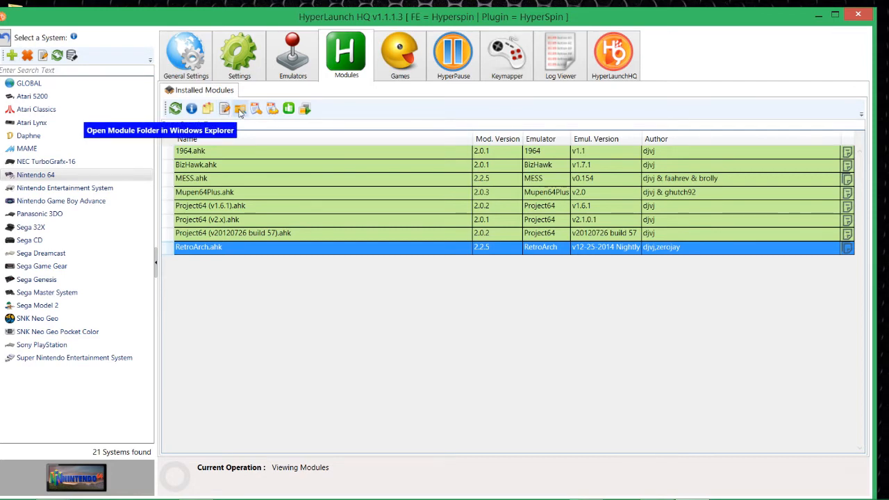
mouse_move(270, 113)
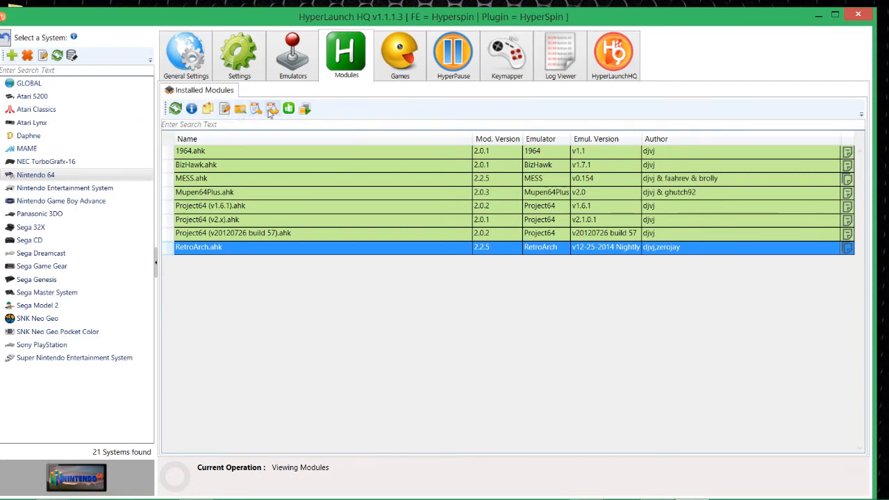
mouse_move(255, 108)
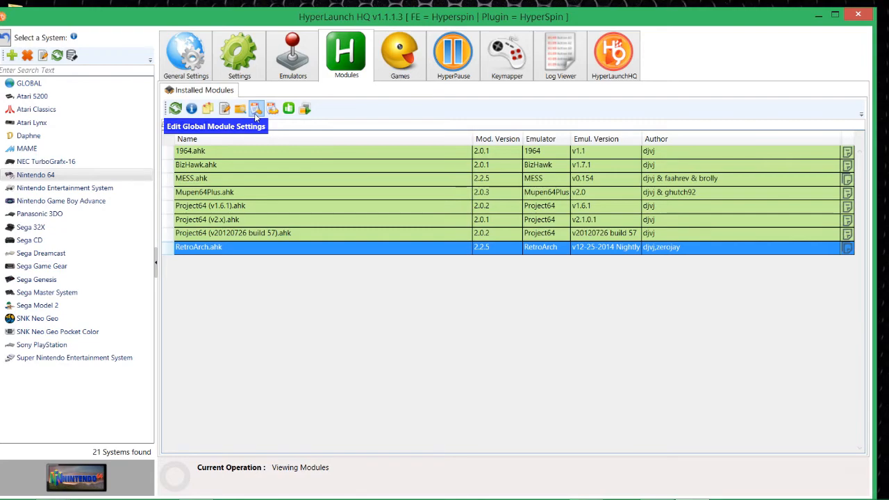
Step: Open the RetroArch.ahk Global Settings Editor, with Fullscreen and HideConsole at defaults
left_click(256, 108)
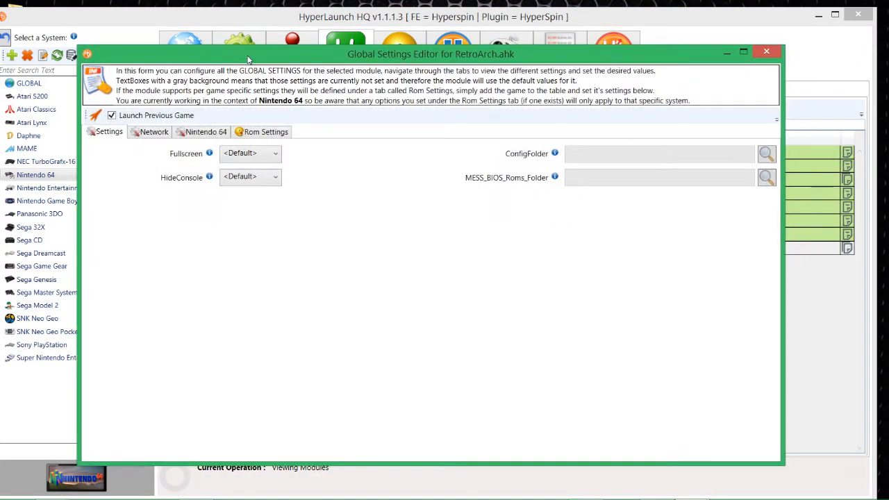
mouse_move(463, 57)
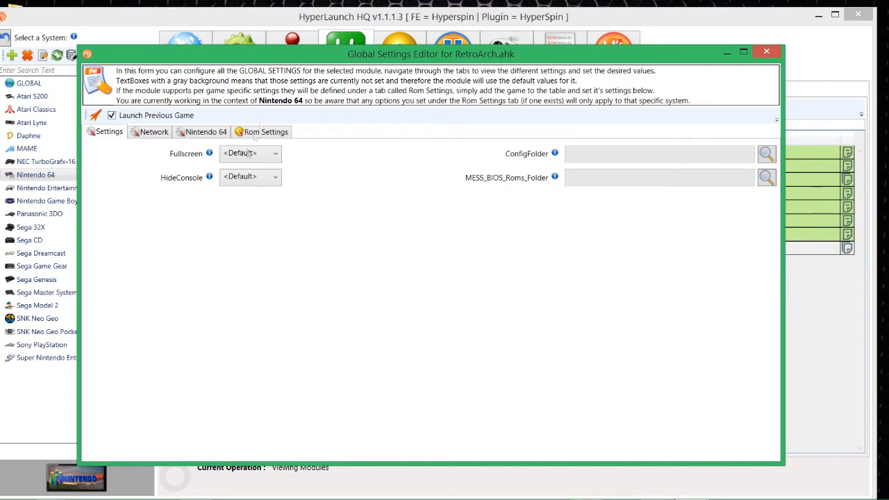
mouse_move(293, 242)
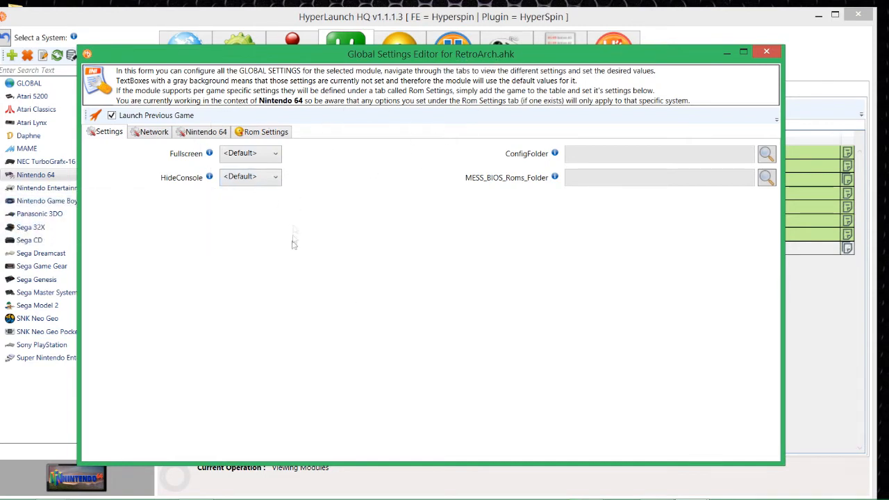
mouse_move(260, 277)
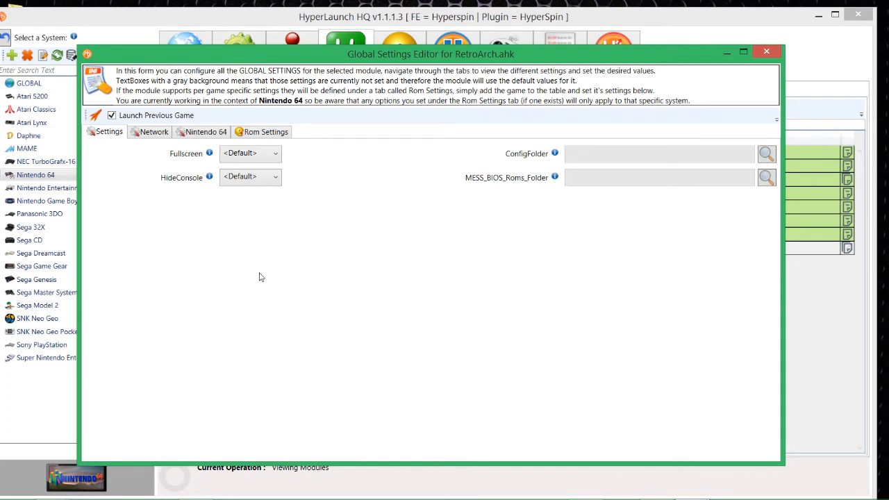
mouse_move(102, 160)
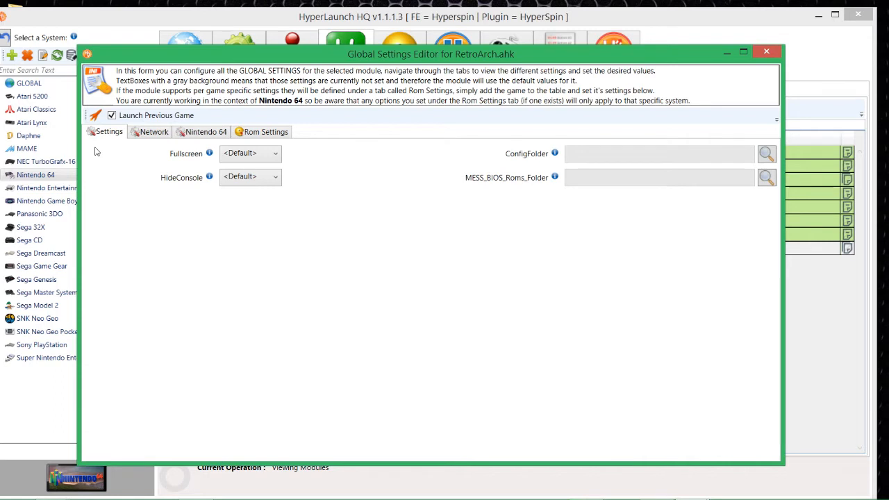
mouse_move(154, 147)
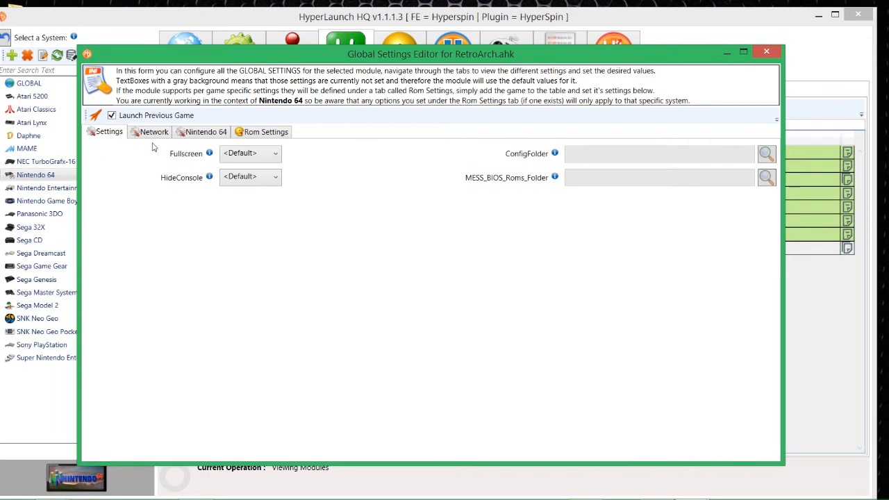
mouse_move(302, 199)
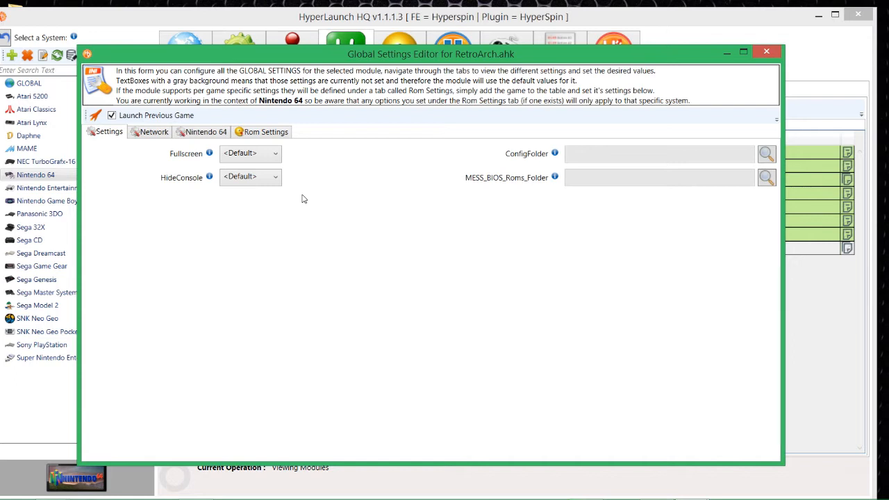
mouse_move(317, 224)
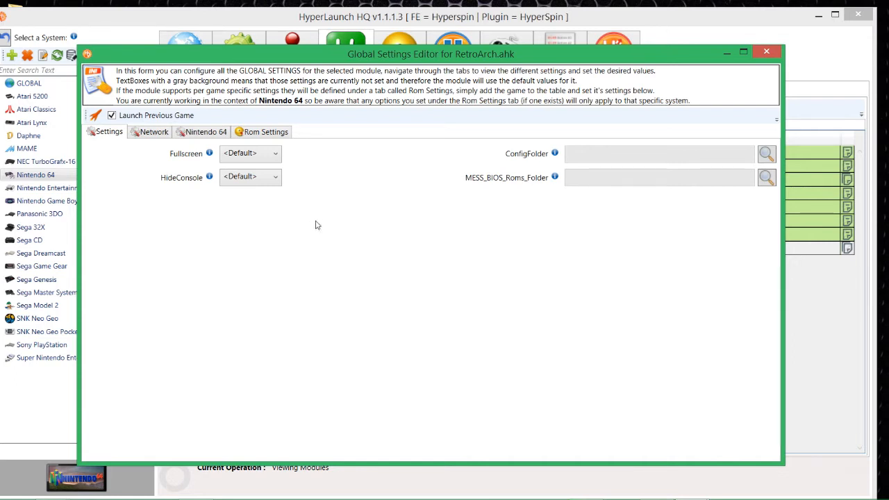
mouse_move(223, 173)
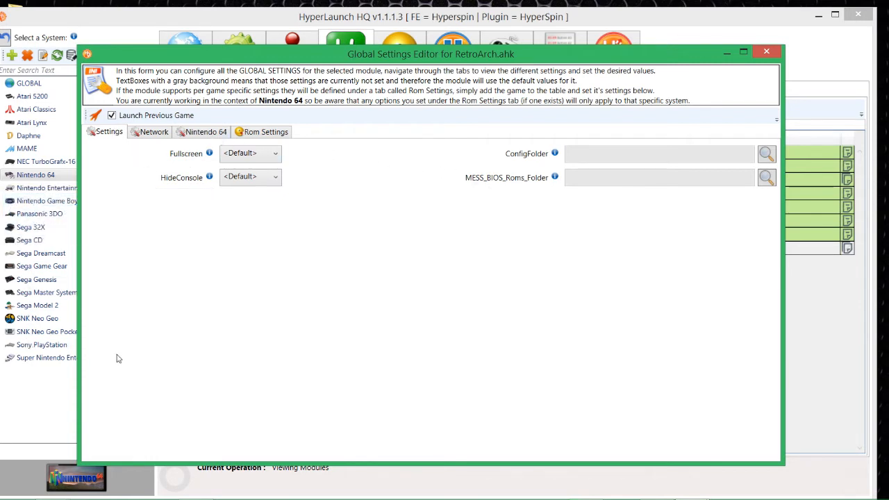
mouse_move(385, 312)
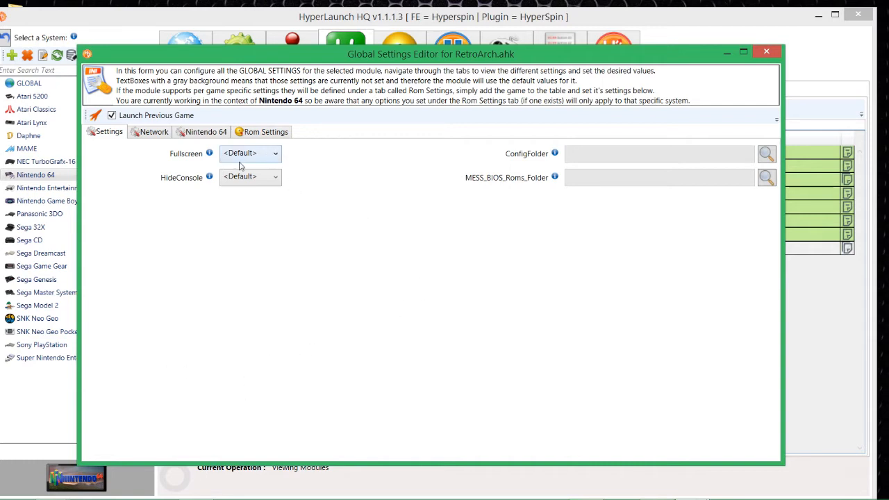
mouse_move(406, 235)
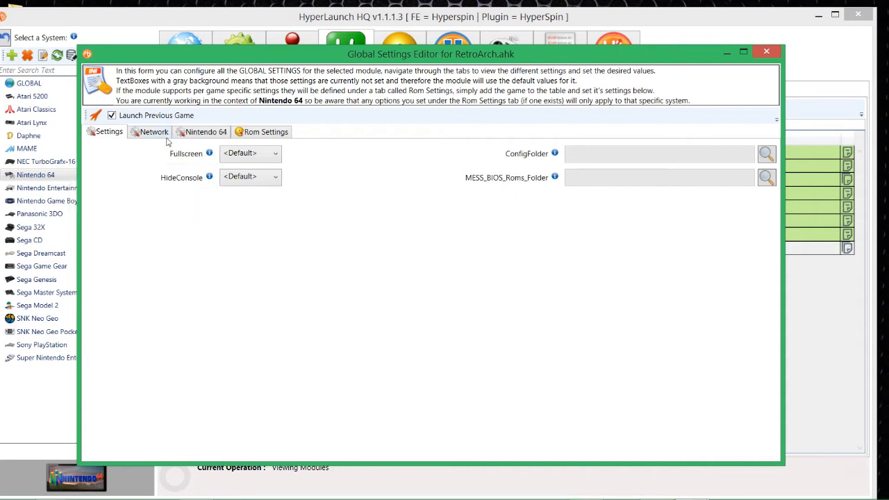
Step: Review the default network play options, then show the Nintendo 64 core and video settings
left_click(154, 132)
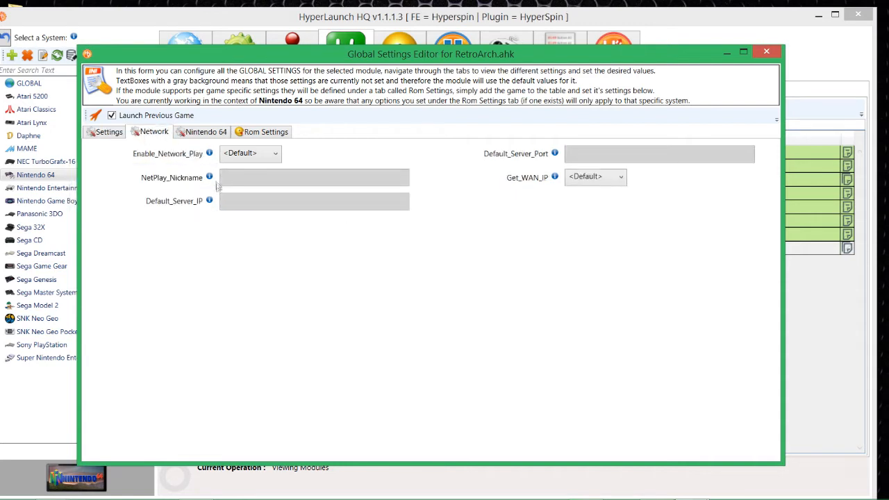
mouse_move(427, 279)
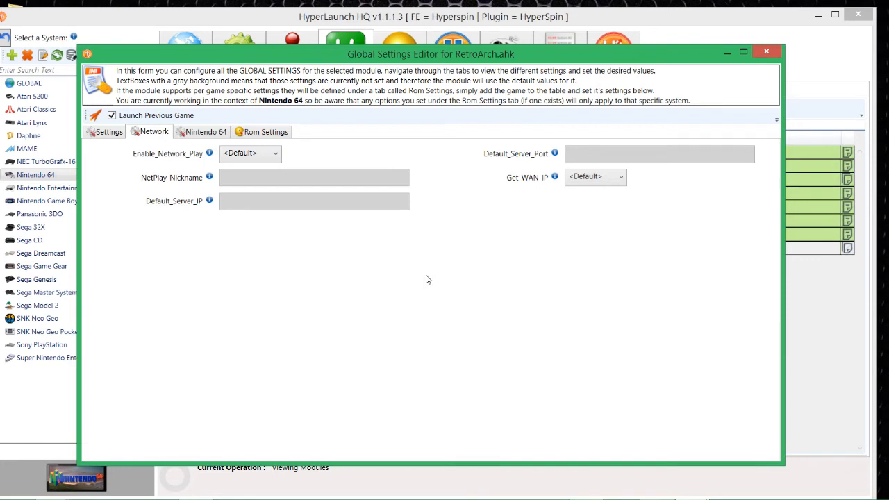
mouse_move(427, 221)
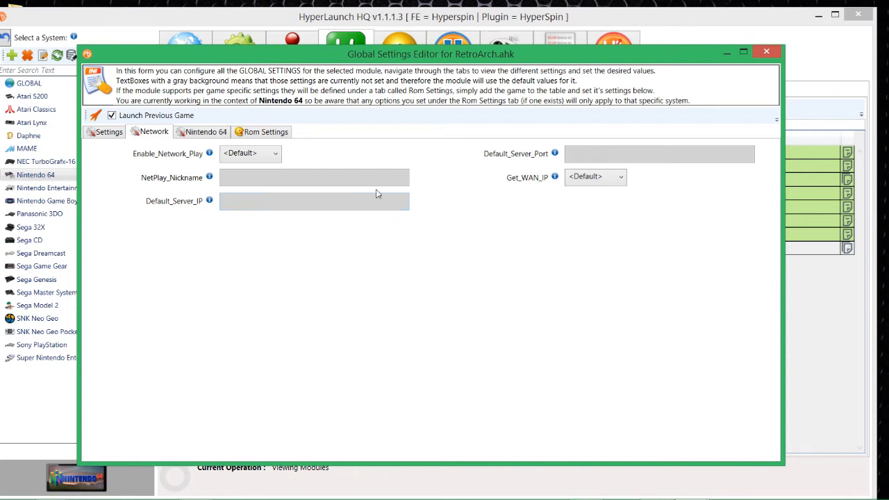
mouse_move(373, 72)
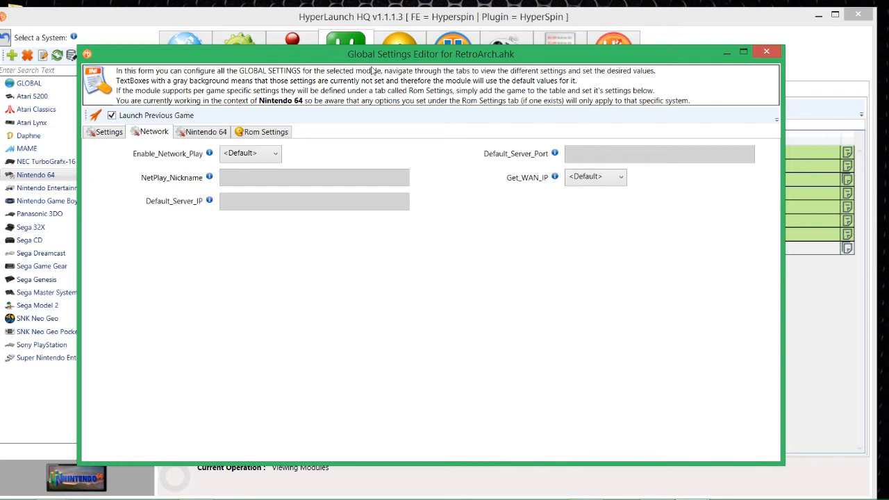
mouse_move(395, 89)
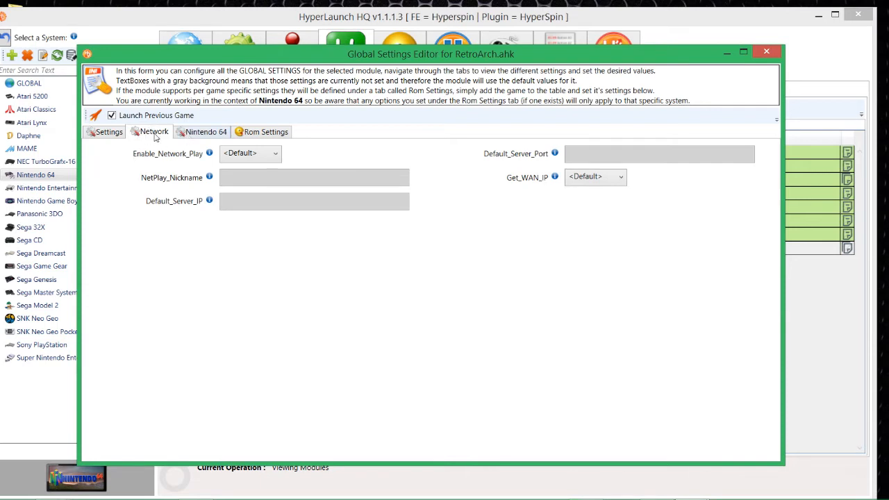
left_click(205, 132)
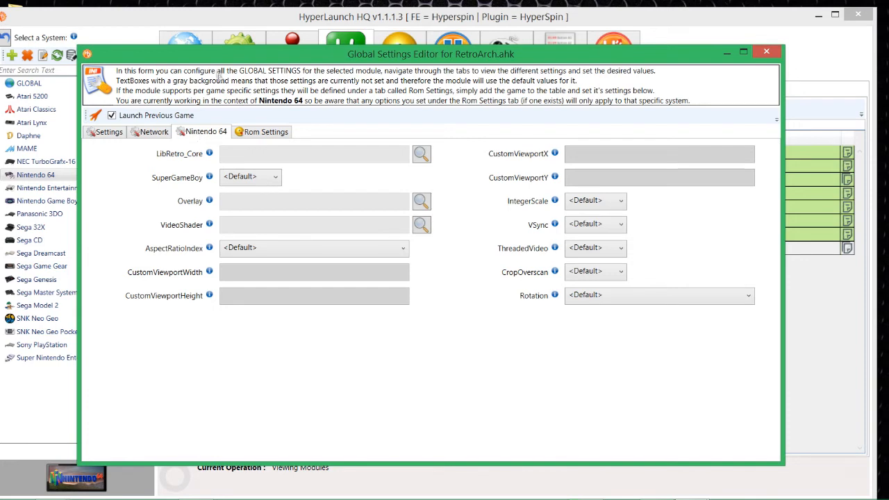
Step: Check the general settings, then browse for a LibRetro_Core file for Nintendo 64
left_click(108, 132)
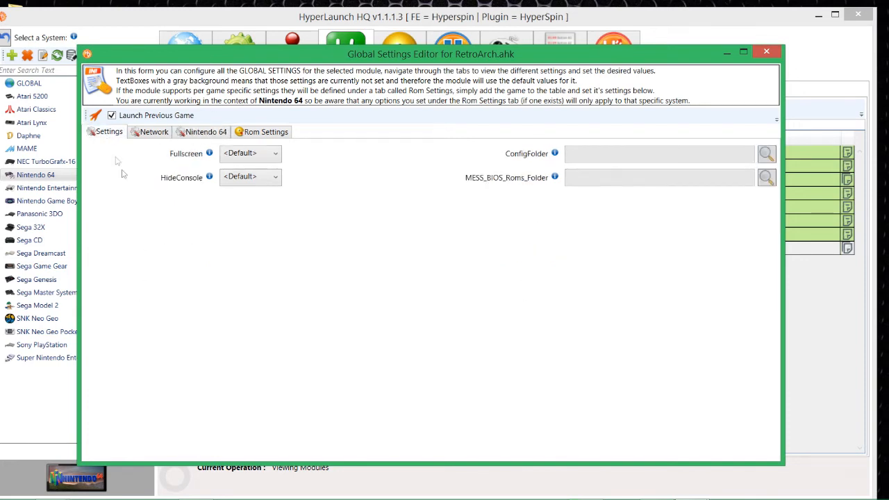
left_click(206, 131)
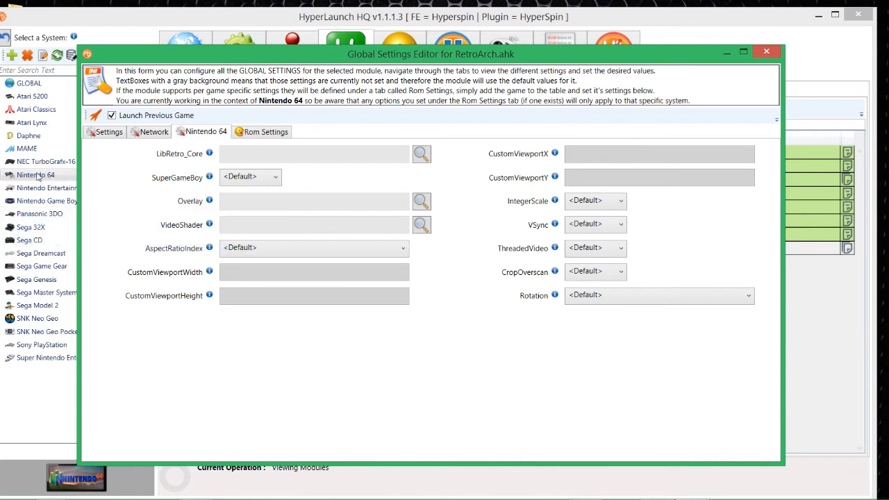
mouse_move(346, 219)
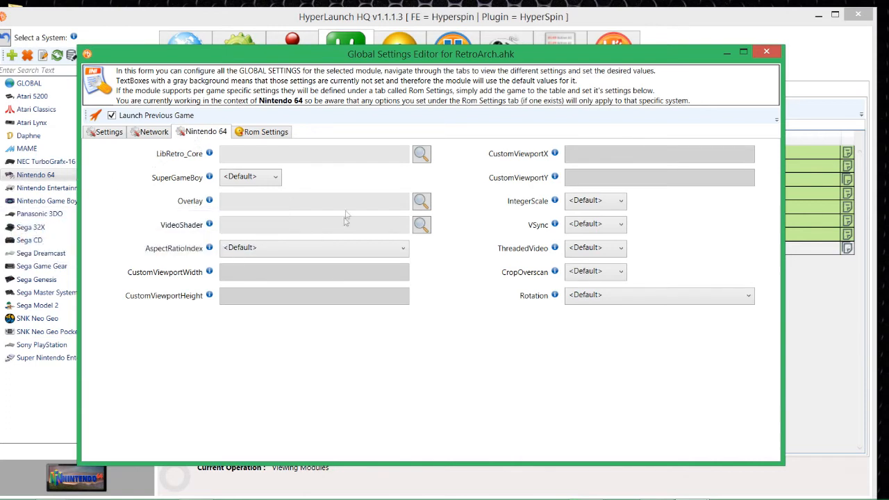
mouse_move(525, 328)
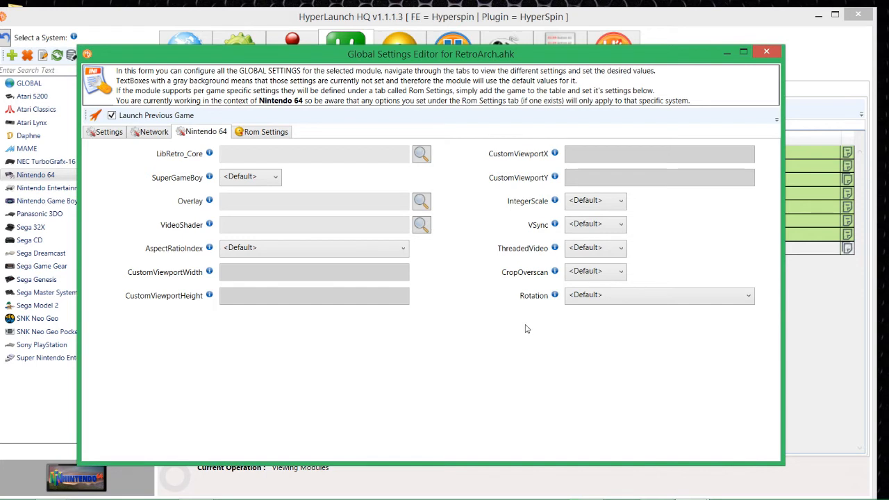
mouse_move(632, 236)
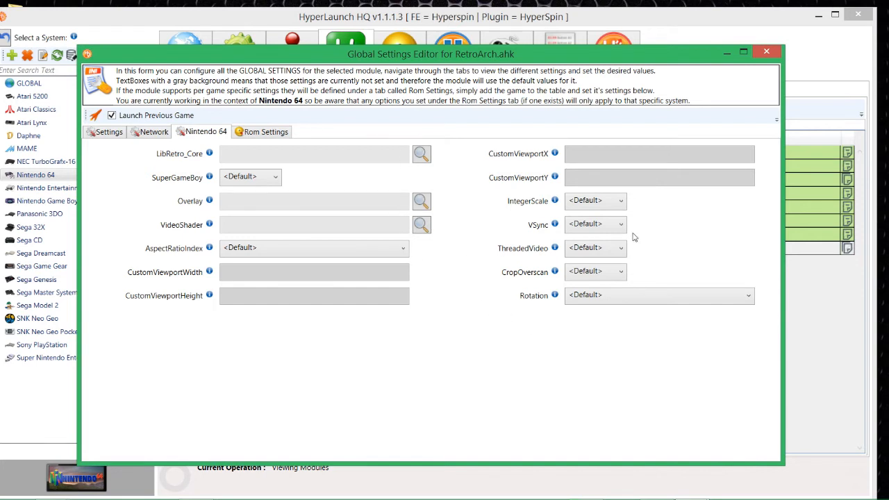
mouse_move(556, 382)
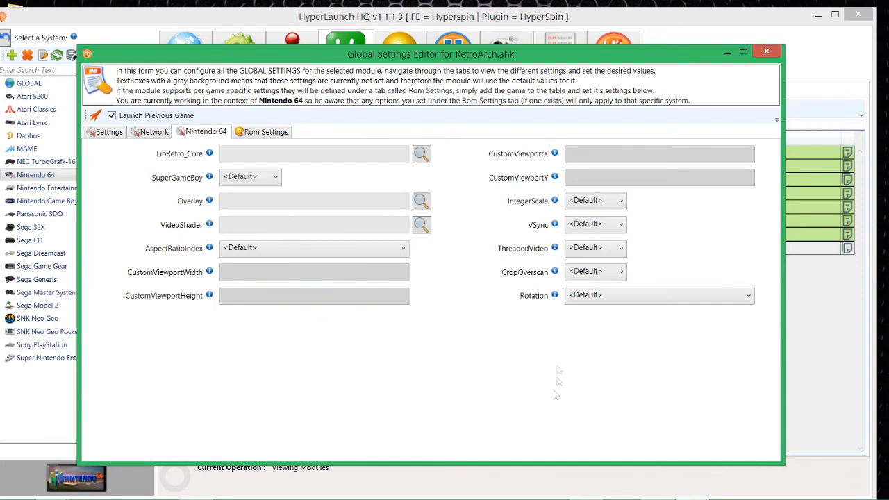
mouse_move(493, 239)
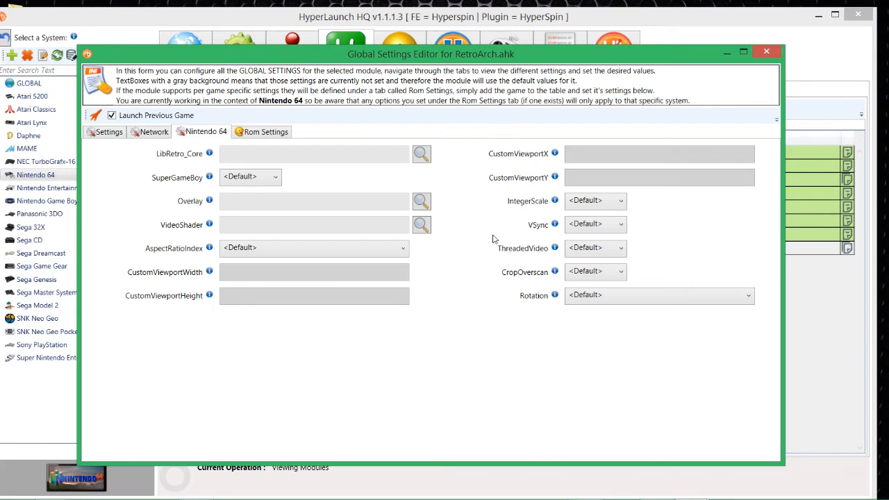
mouse_move(450, 206)
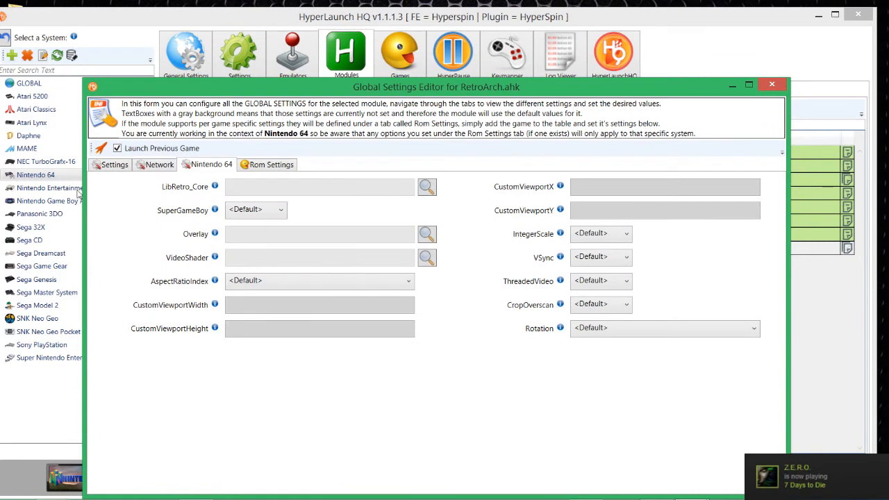
mouse_move(331, 201)
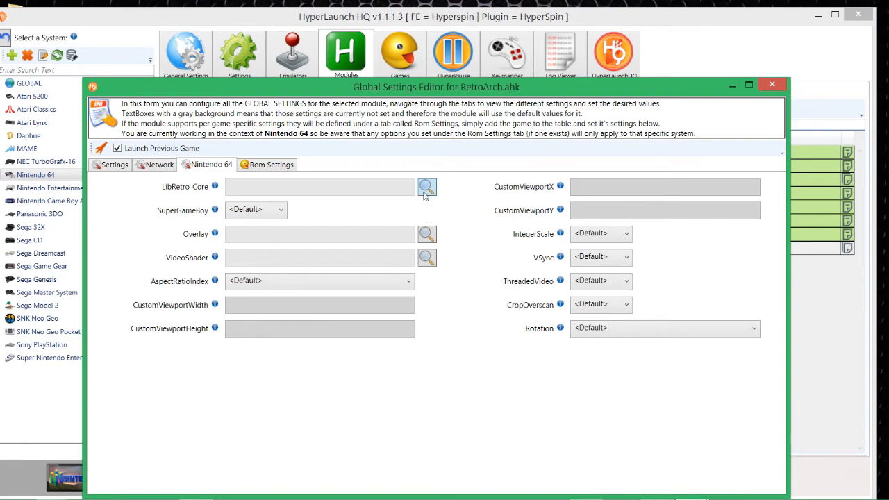
left_click(426, 187)
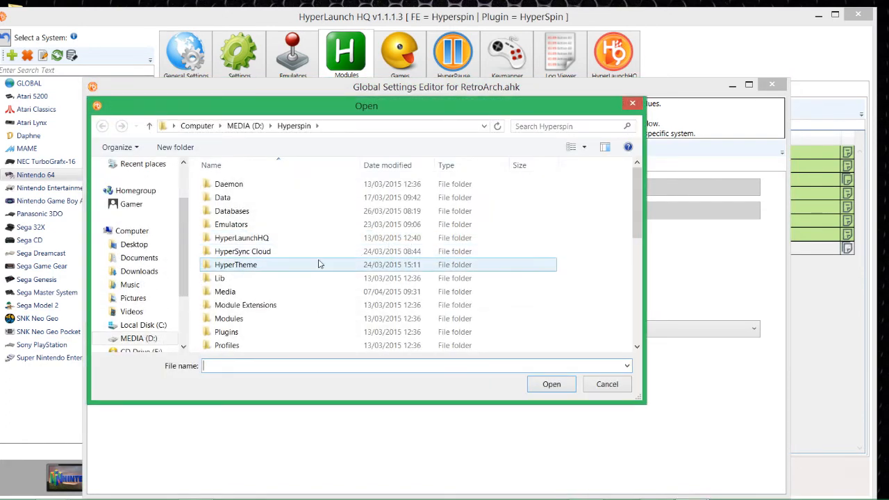
Step: Navigate the Open dialog to D:\Hyperspin\Emulators\RetroArch\cores
left_click(242, 250)
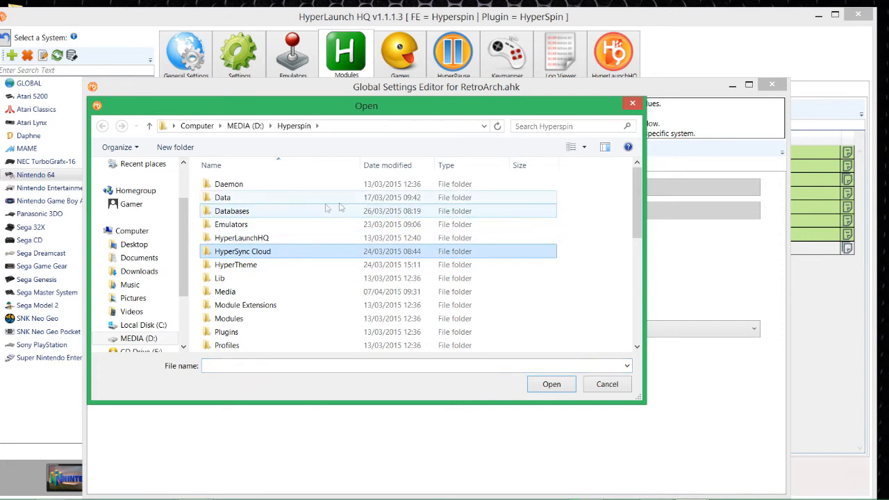
mouse_move(257, 225)
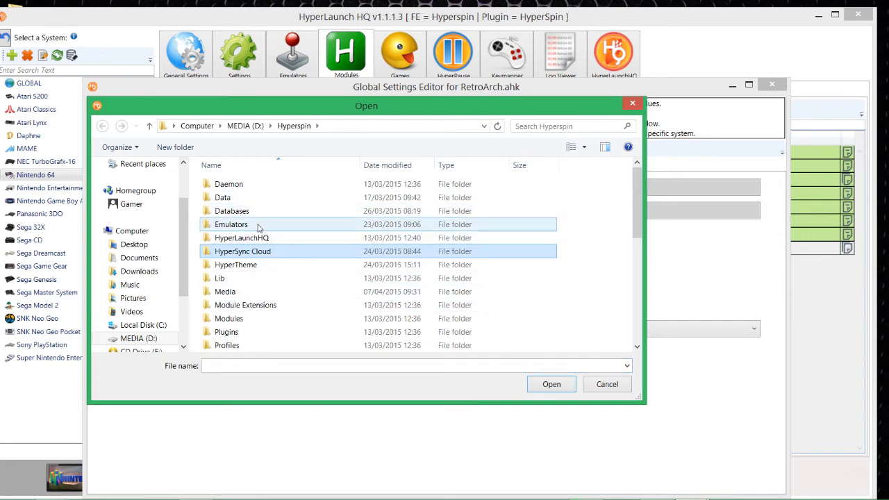
double_click(231, 223)
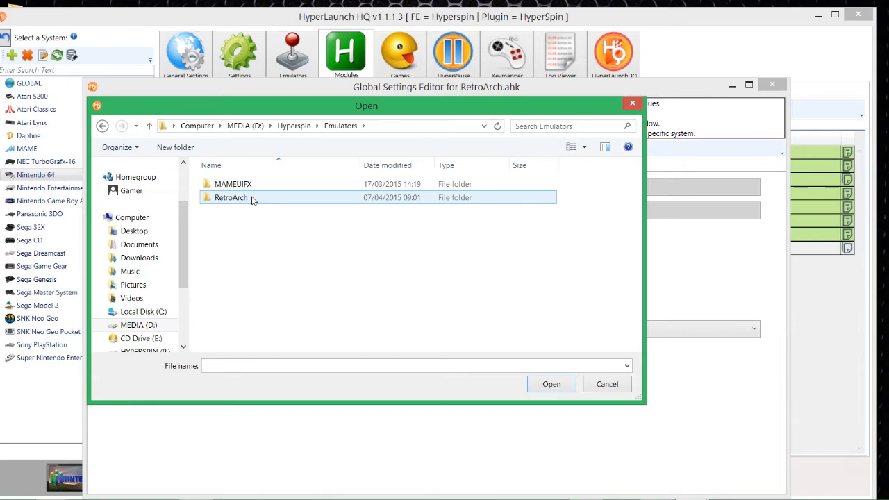
double_click(229, 197)
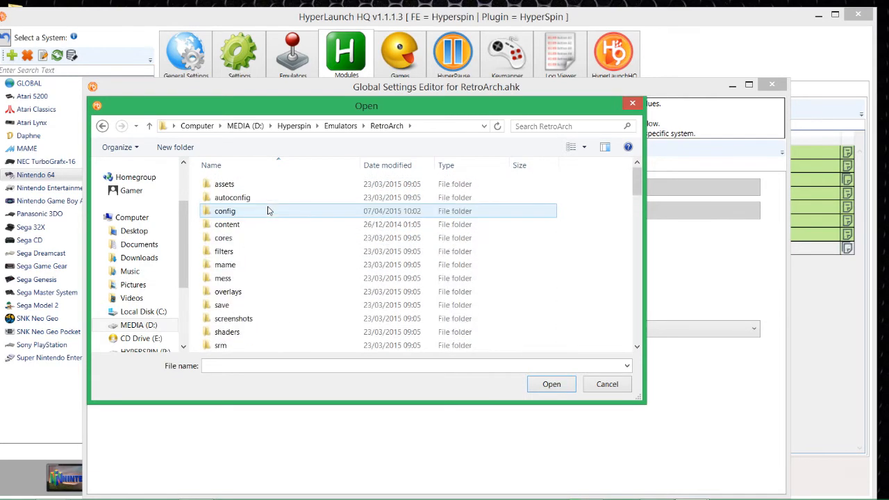
left_click(223, 237)
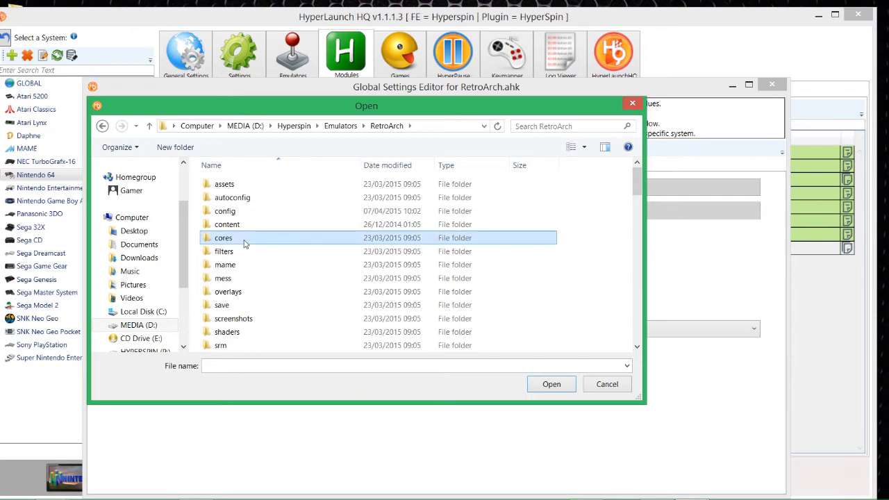
double_click(224, 237)
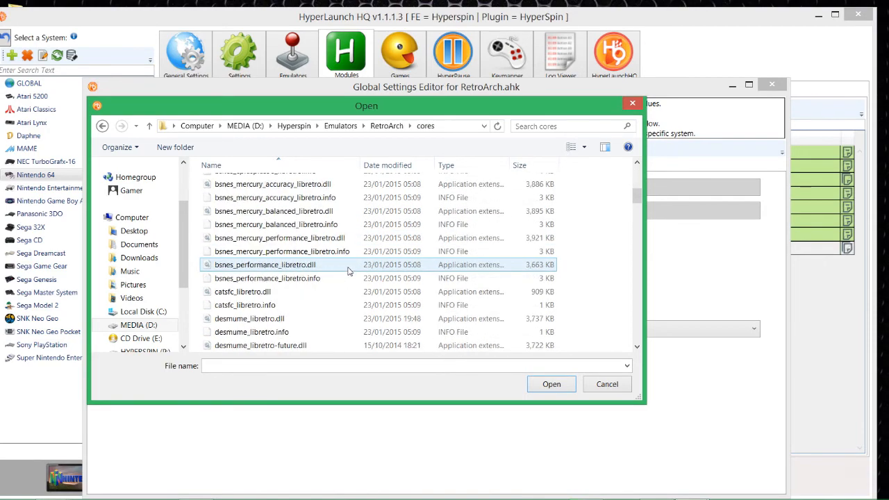
Step: Scroll through the cores folder's list of LibRetro DLL and info files
scroll("down", 3)
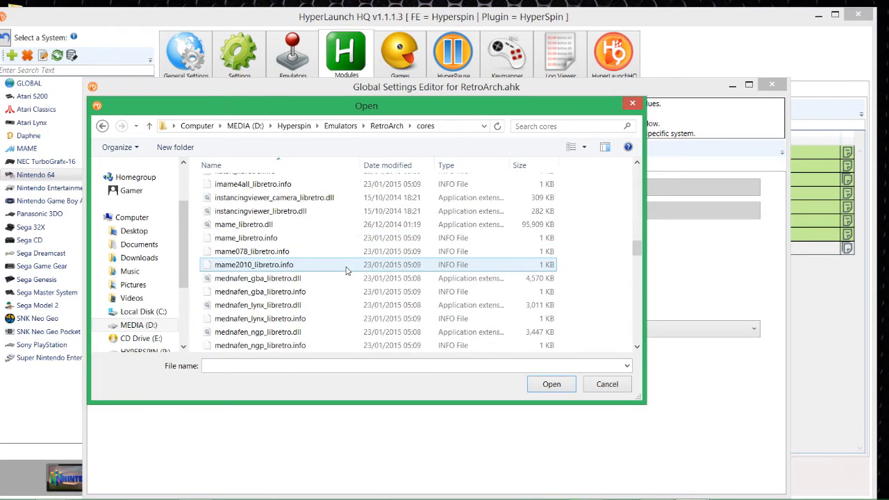
scroll("down", 3)
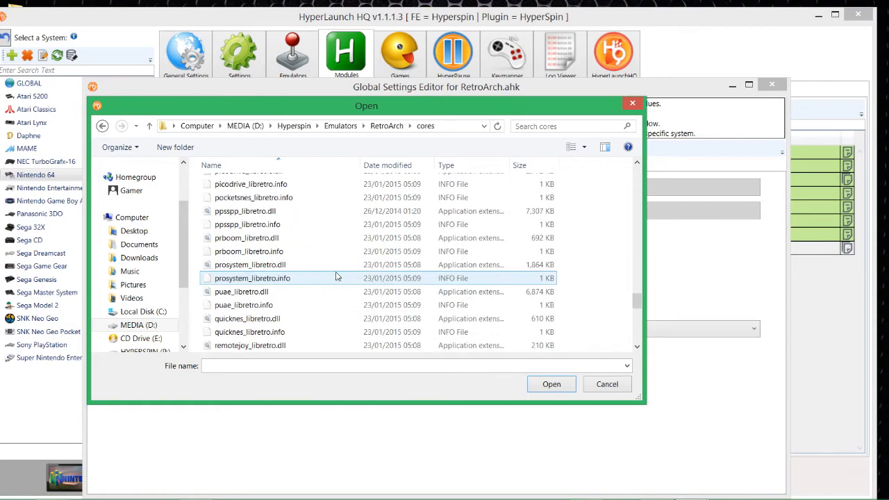
scroll("down", 3)
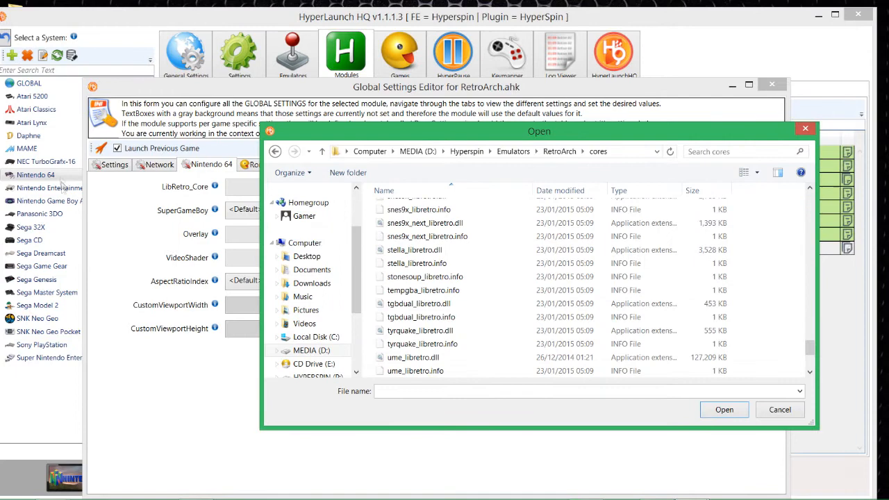
scroll("down", 3)
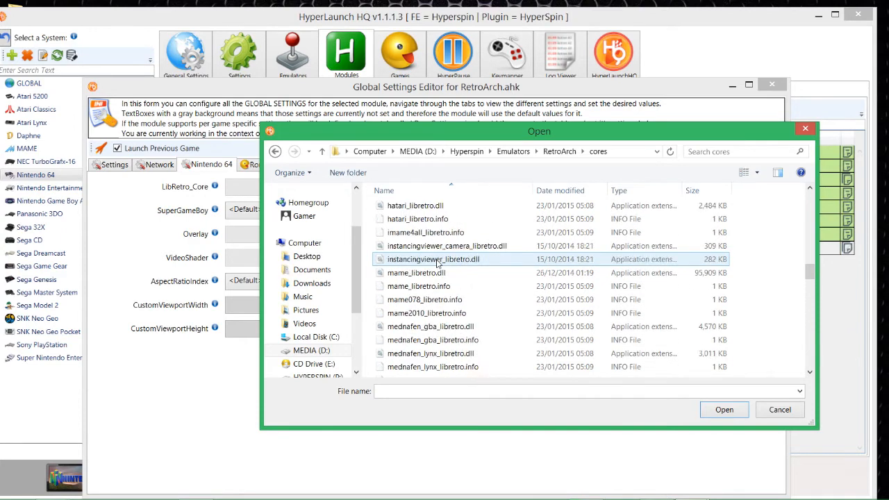
scroll("down", 3)
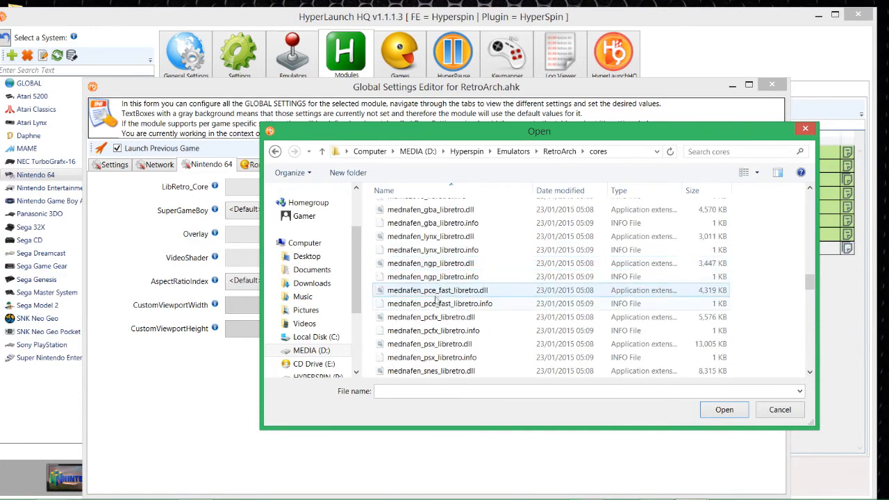
scroll("down", 3)
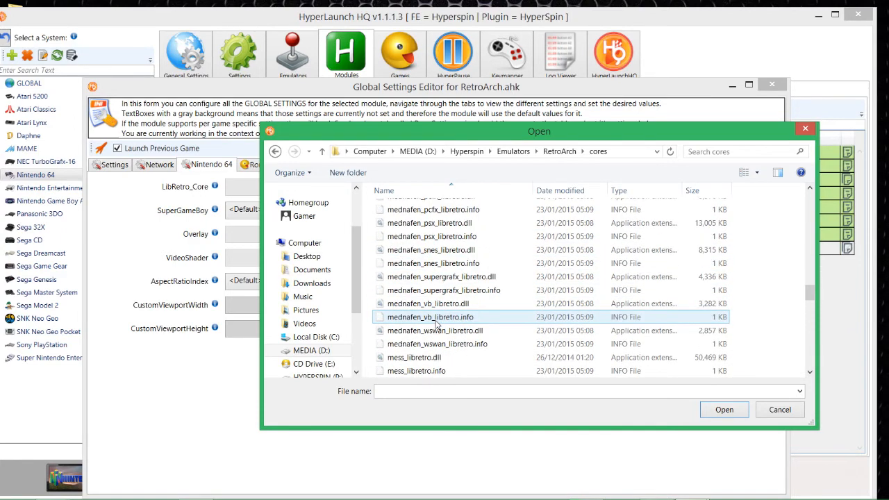
scroll("down", 3)
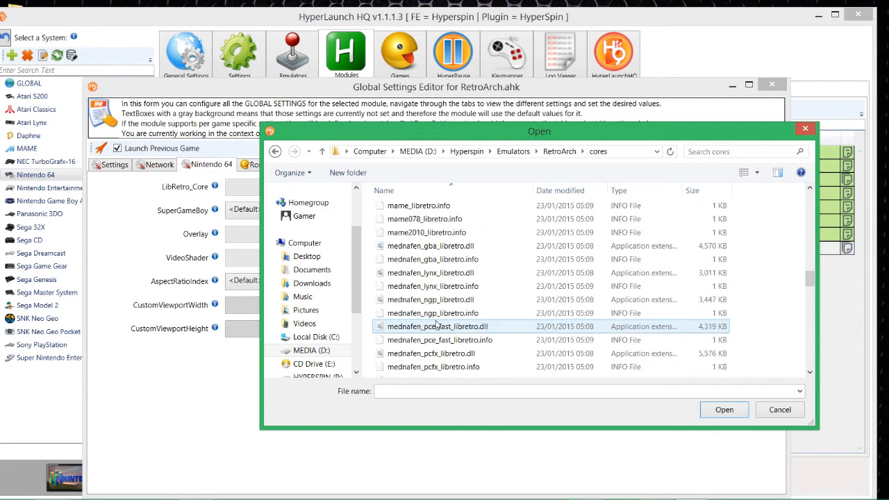
scroll("down", 3)
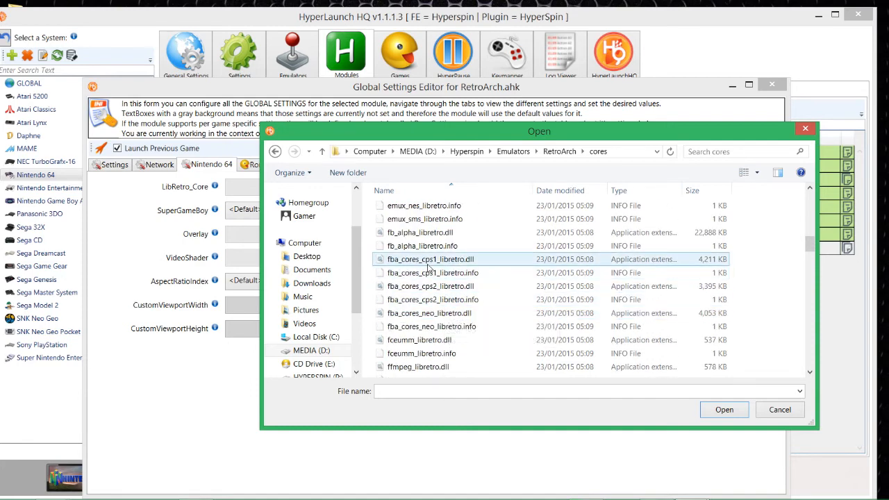
mouse_move(429, 259)
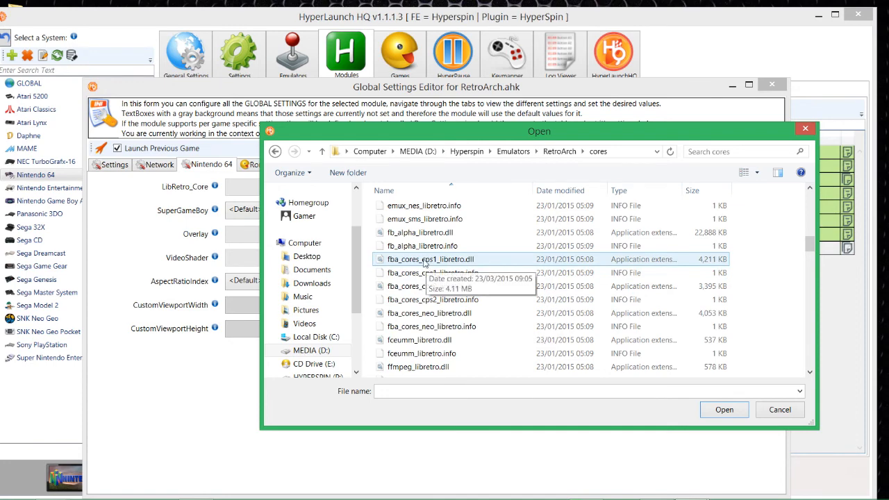
scroll("down", 3)
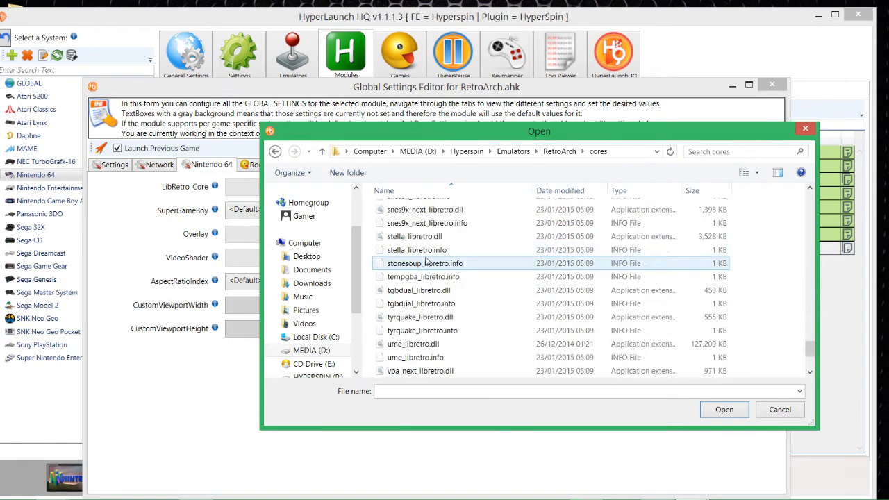
scroll("down", 3)
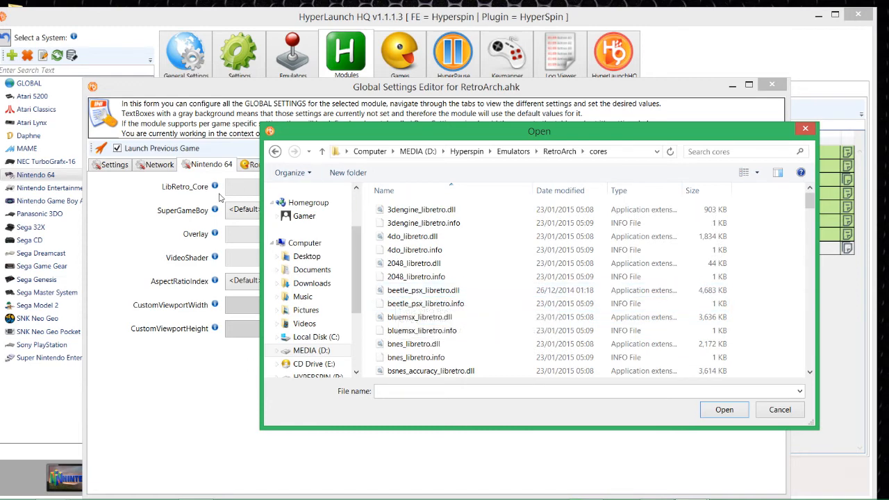
Step: Inspect a few core files, then cancel the Open dialog, leaving LibRetro_Core empty
left_click(424, 222)
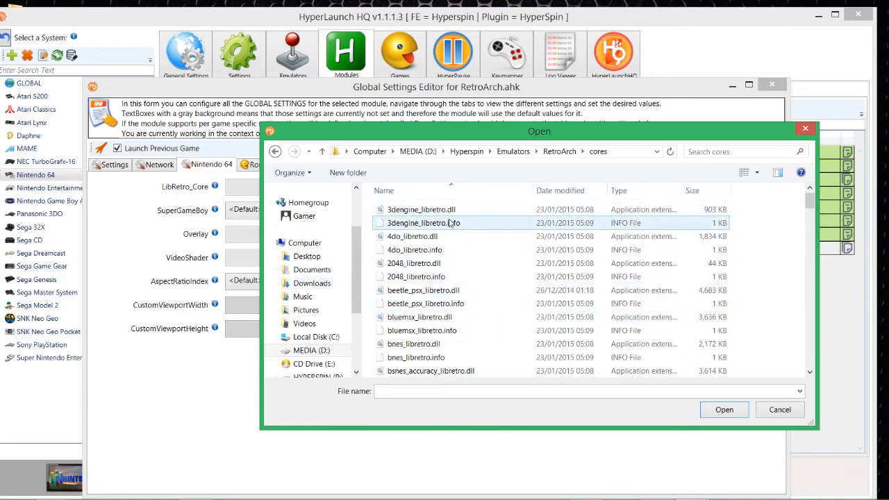
mouse_move(421, 209)
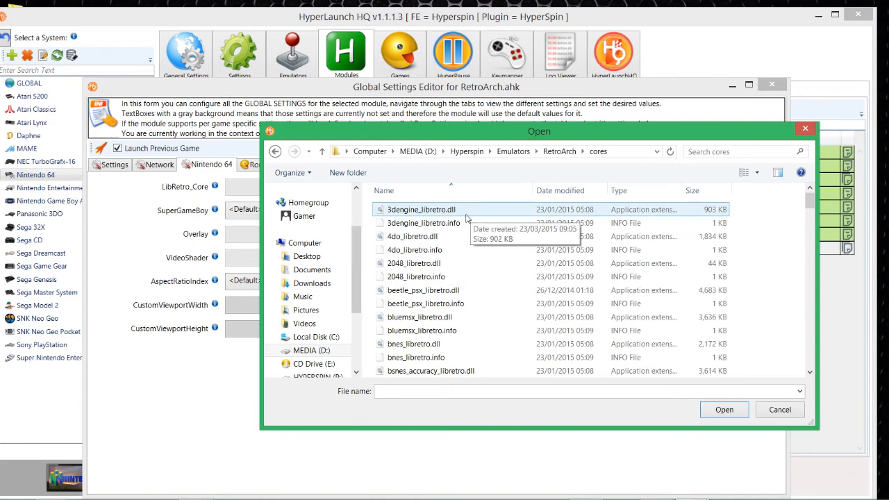
left_click(414, 249)
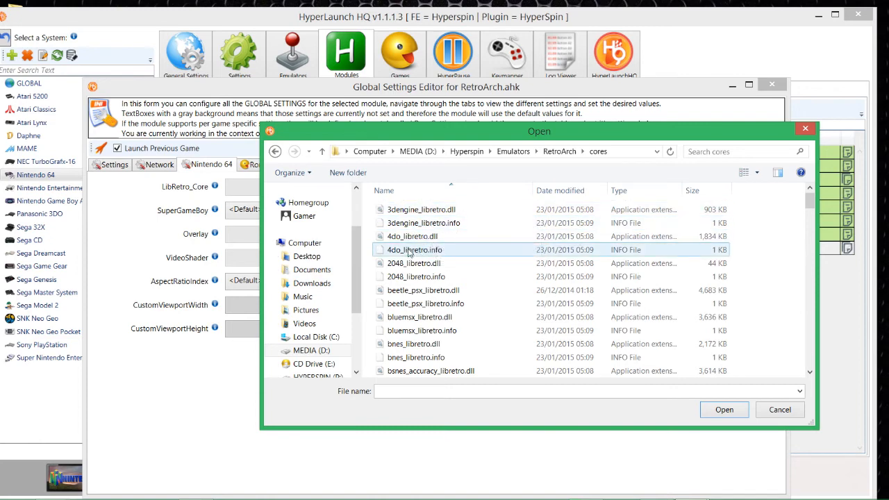
left_click(414, 277)
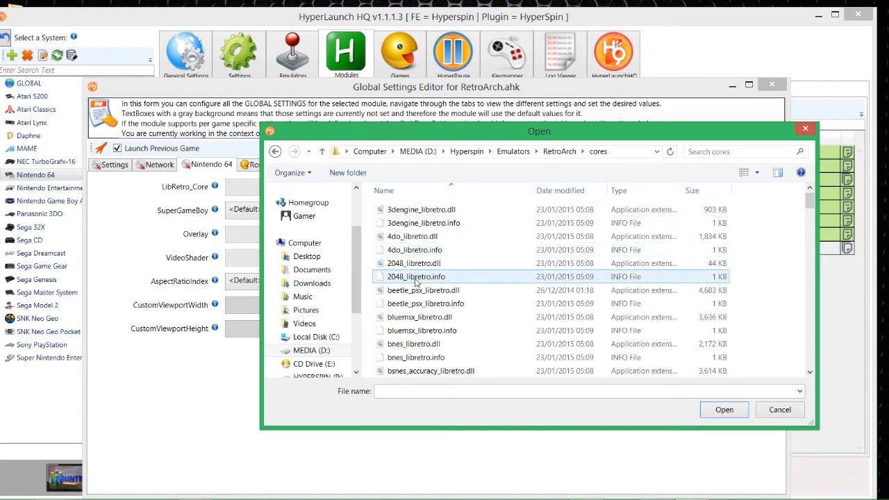
left_click(422, 290)
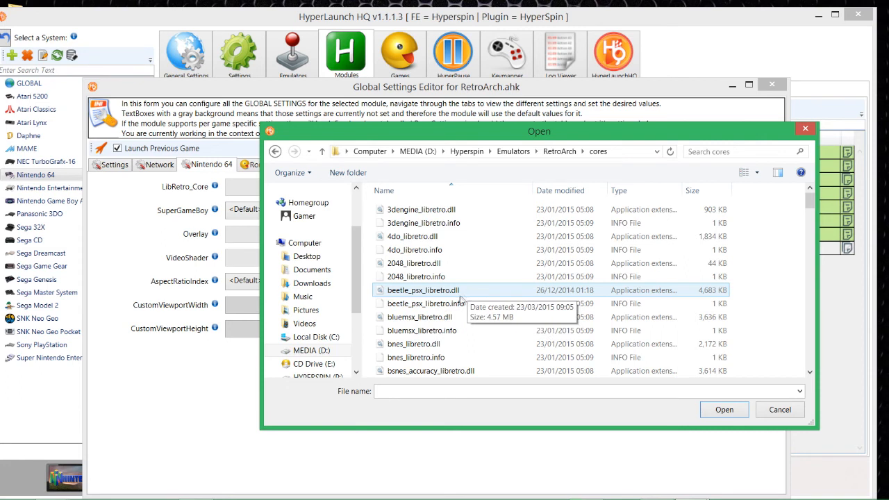
mouse_move(431, 330)
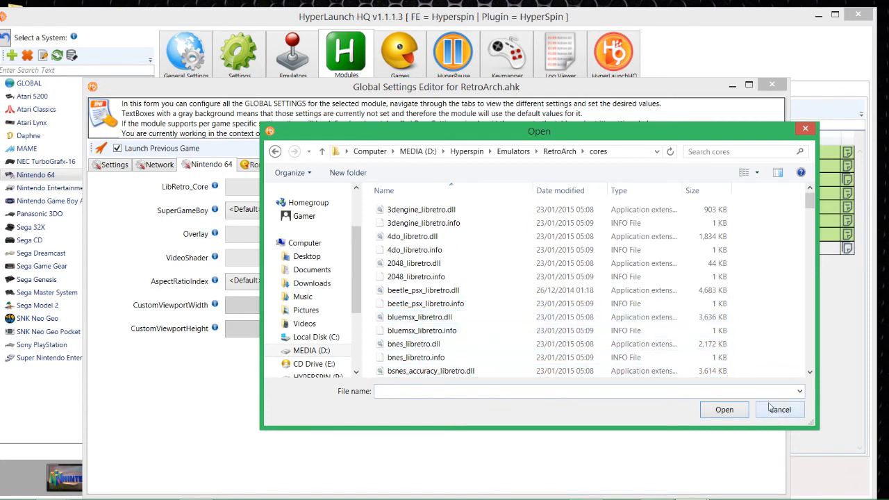
left_click(779, 409)
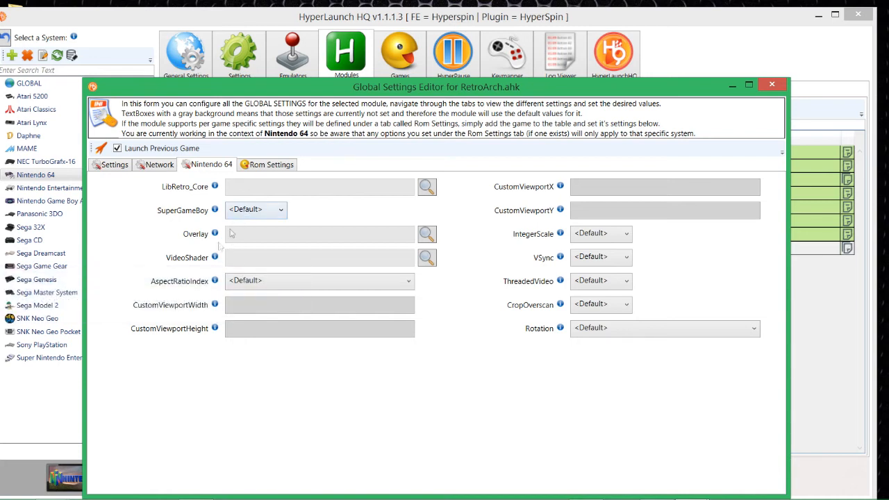
mouse_move(415, 238)
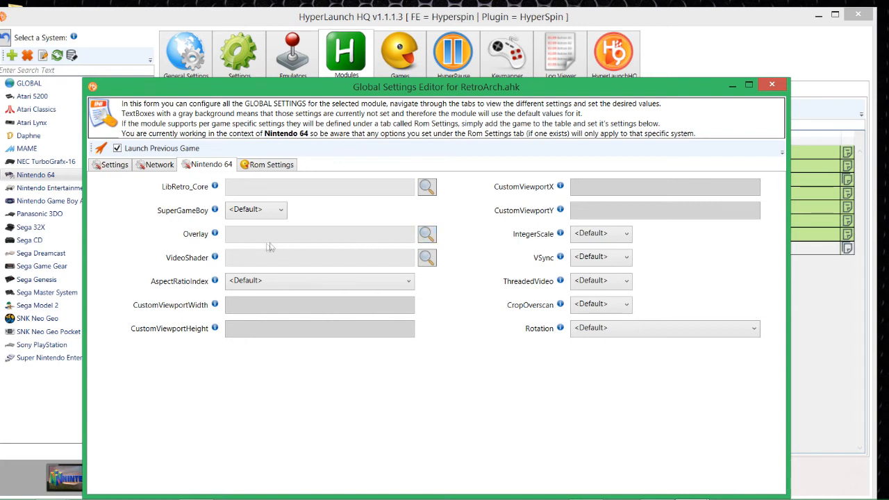
mouse_move(361, 265)
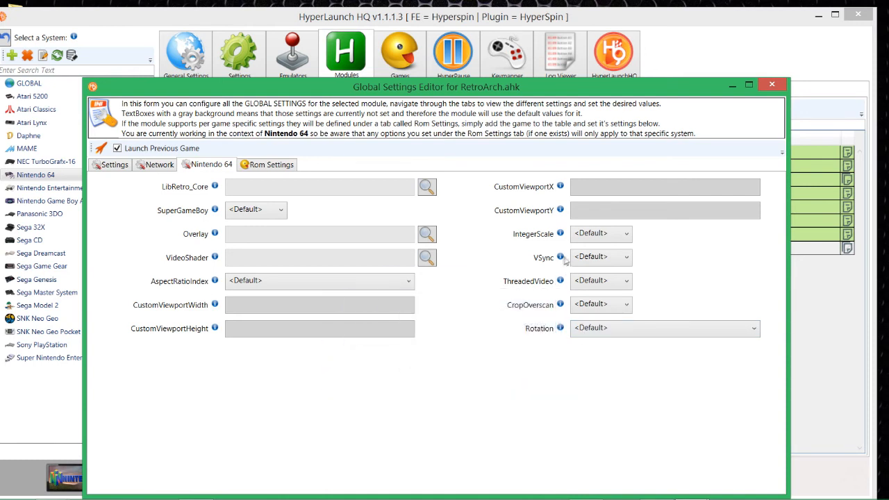
mouse_move(560, 211)
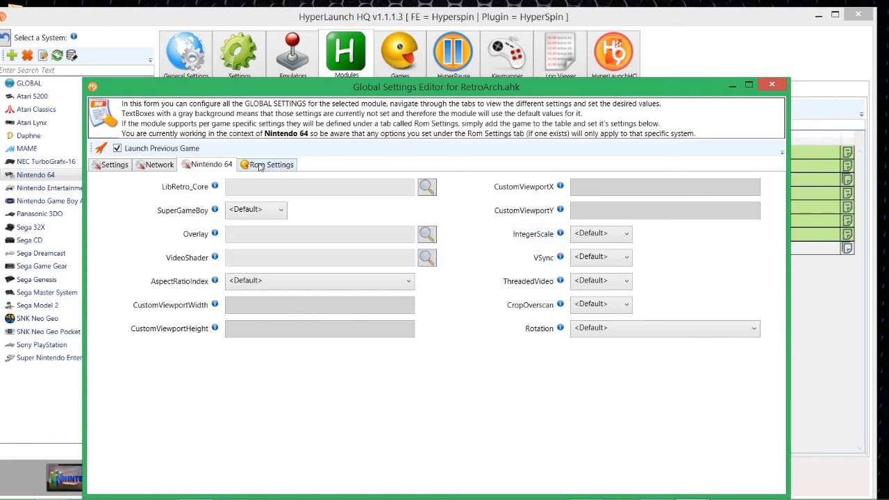
mouse_move(215, 186)
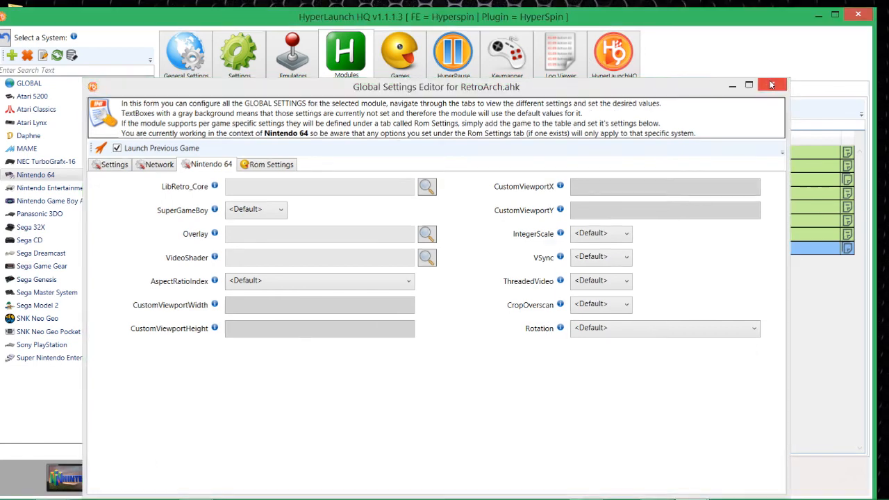
Step: Close the RetroArch Global Settings Editor and show the empty Nintendo 64 games audit
left_click(771, 84)
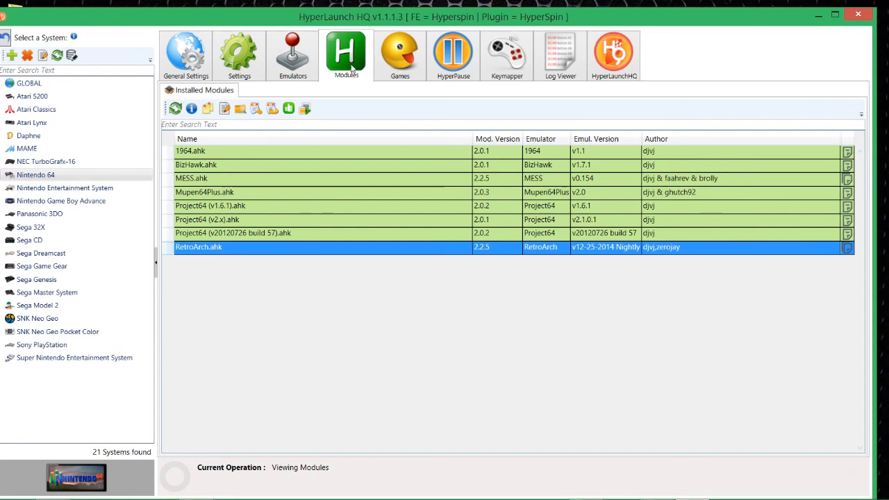
mouse_move(358, 66)
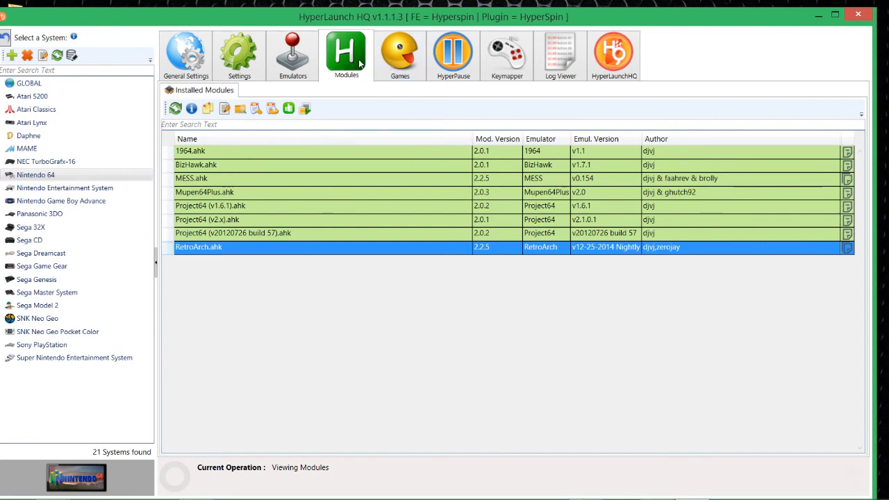
left_click(400, 56)
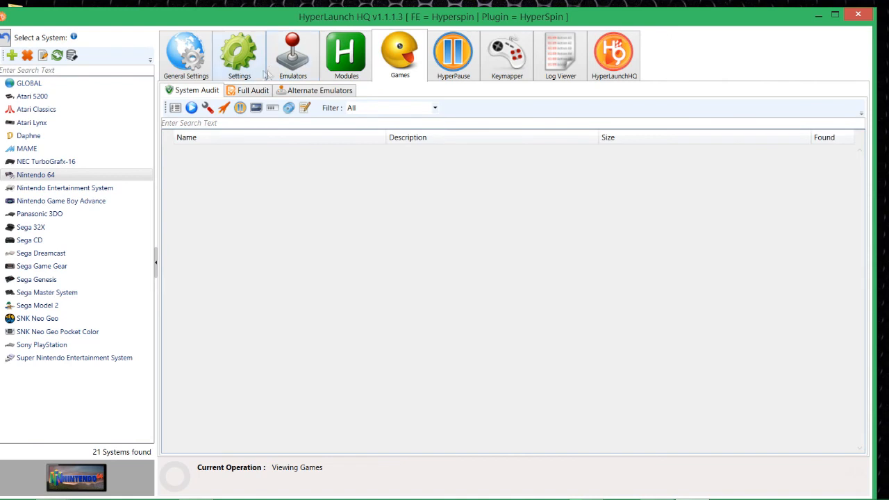
left_click(346, 54)
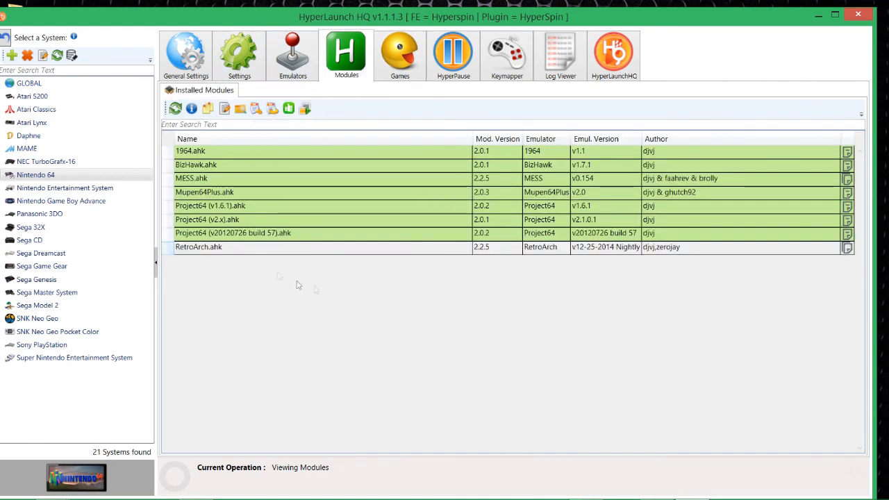
mouse_move(240, 185)
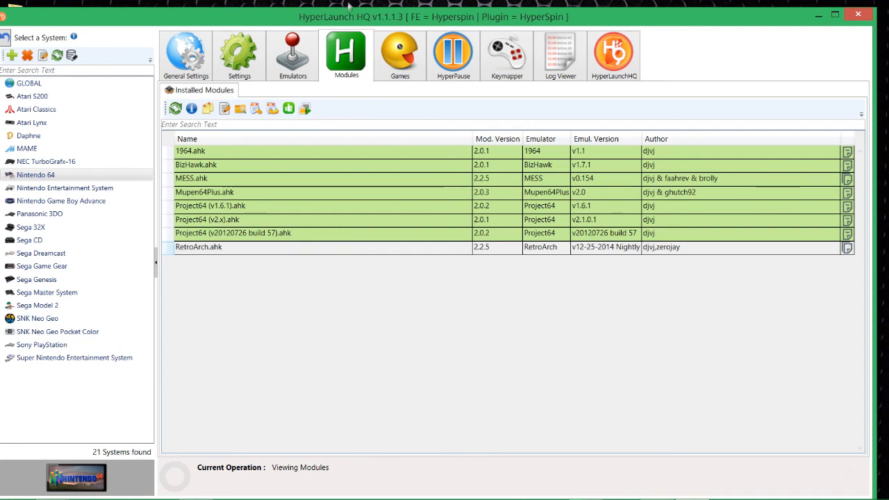
left_click(399, 56)
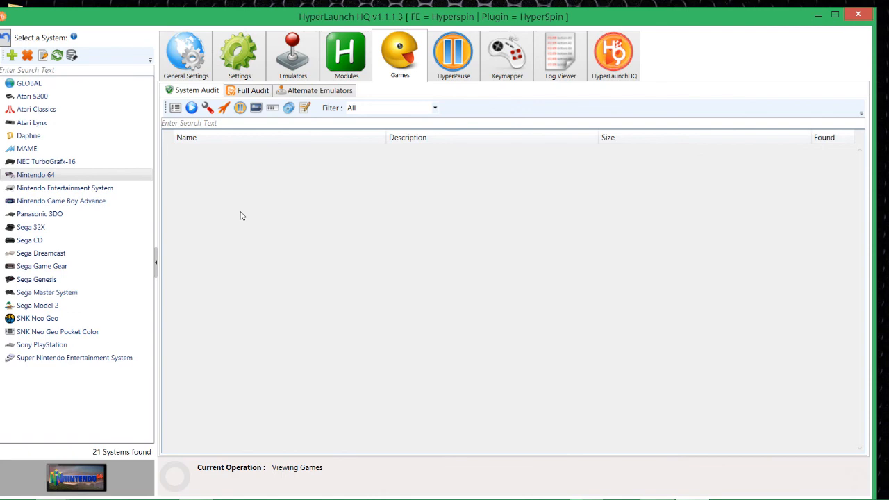
mouse_move(371, 5)
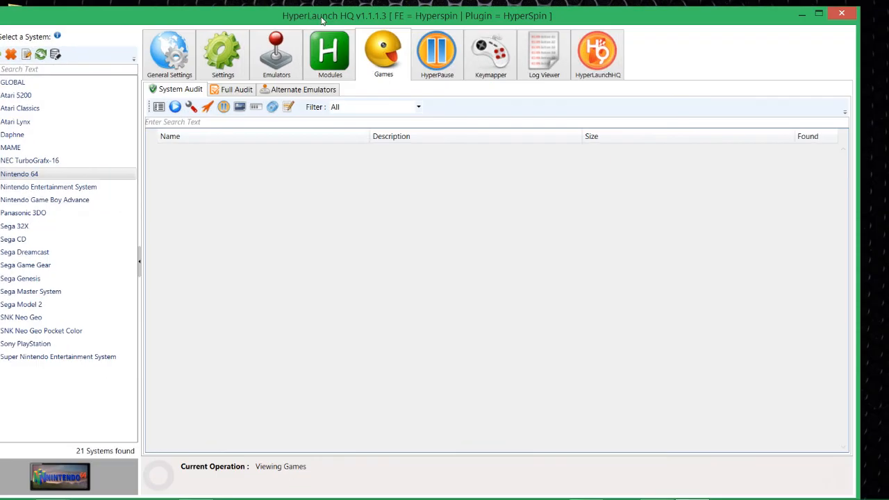
Step: Glance at Nintendo 64's emulator setup and ROM path, then show Installed Modules
left_click(329, 54)
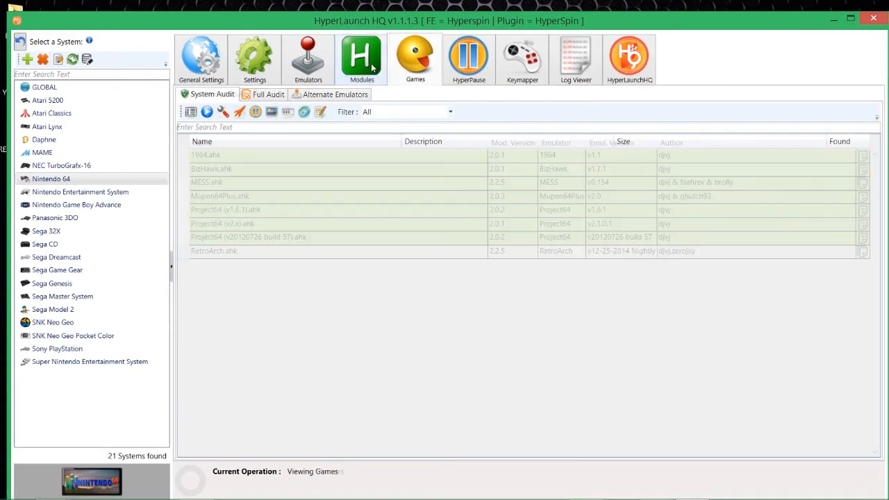
left_click(307, 59)
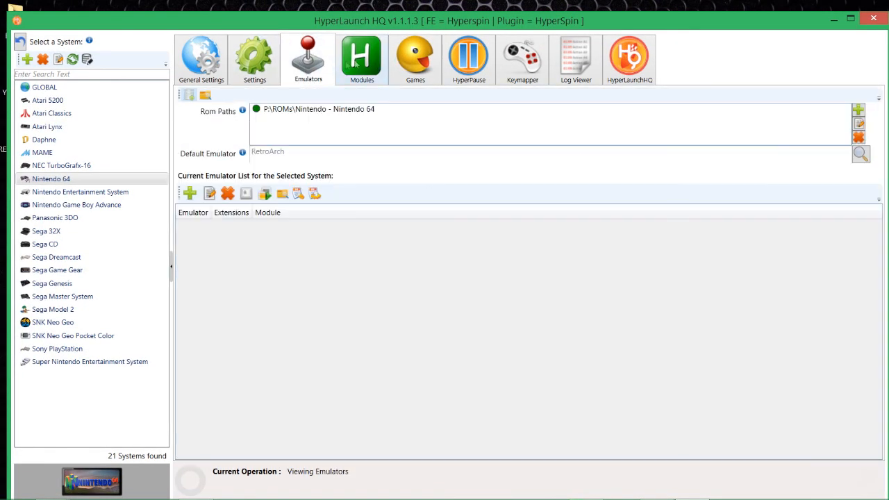
left_click(361, 59)
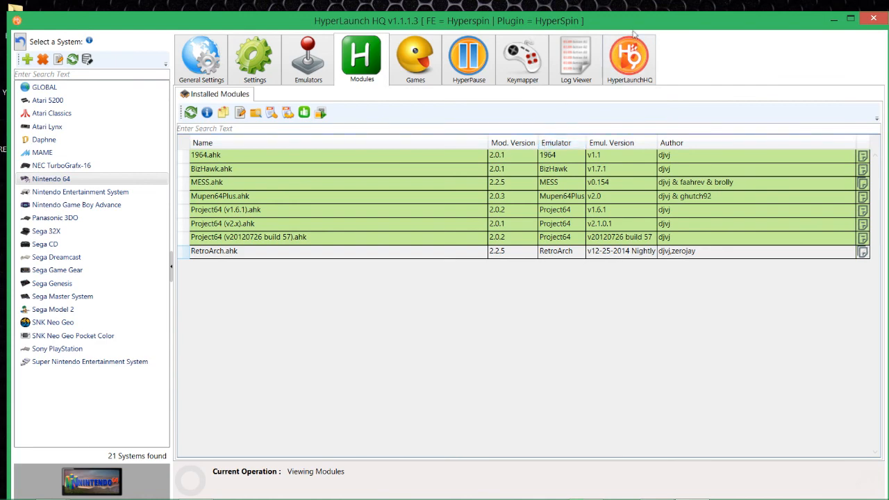
mouse_move(750, 65)
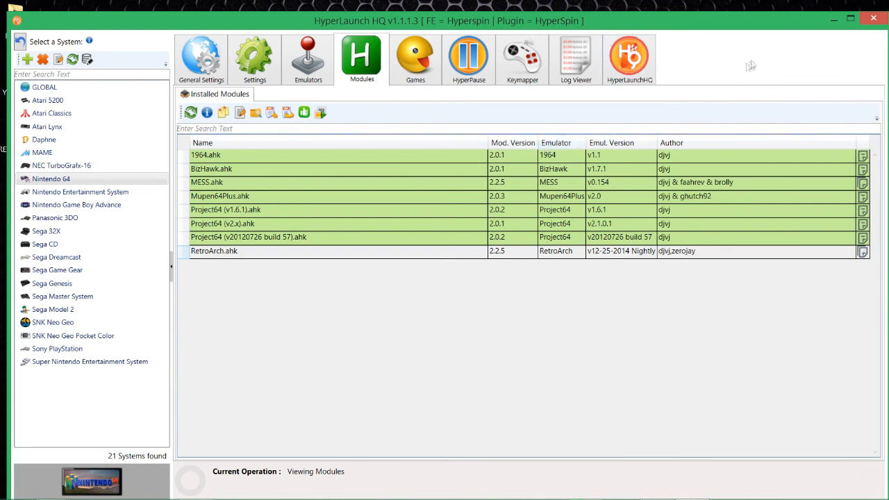
mouse_move(879, 12)
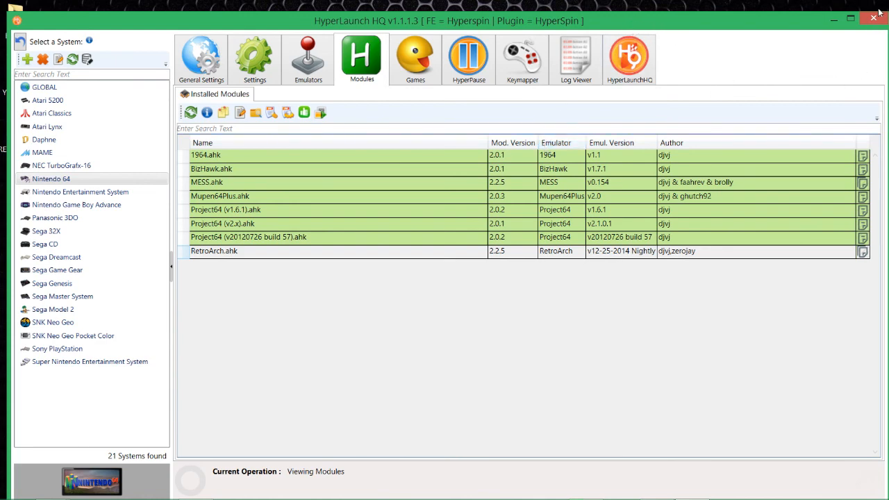